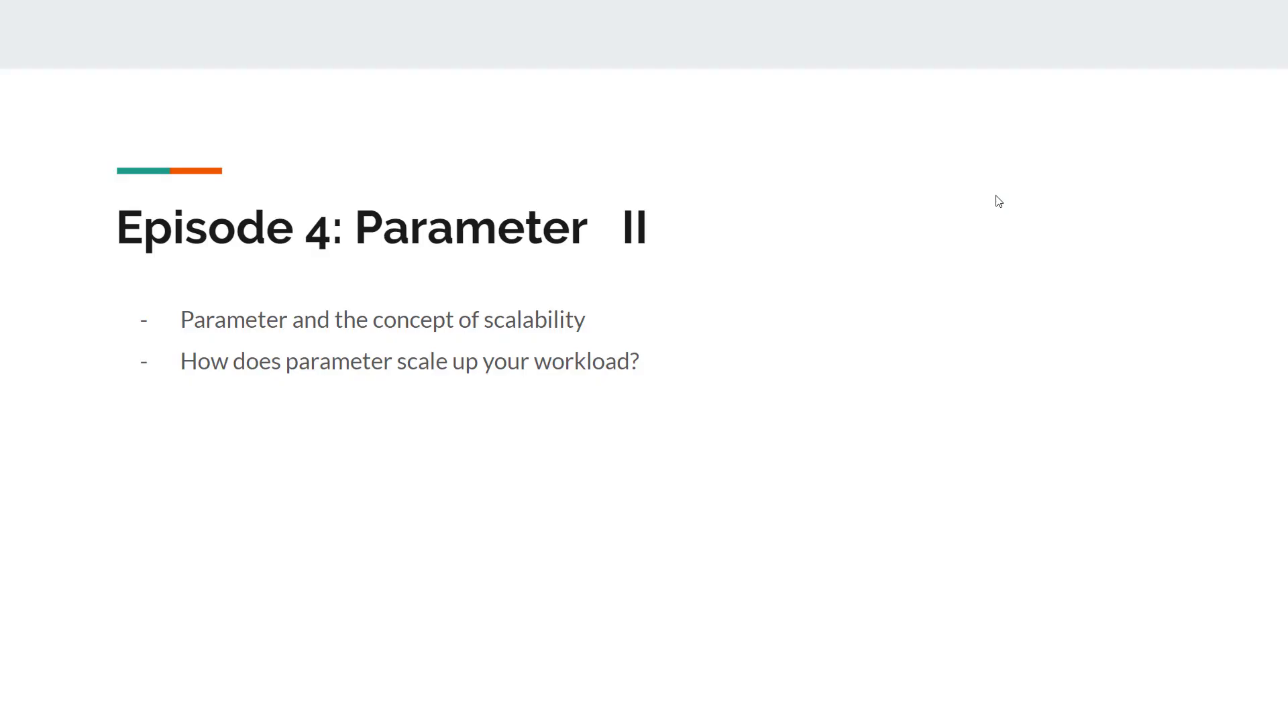
pyautogui.moveTo(1008, 199)
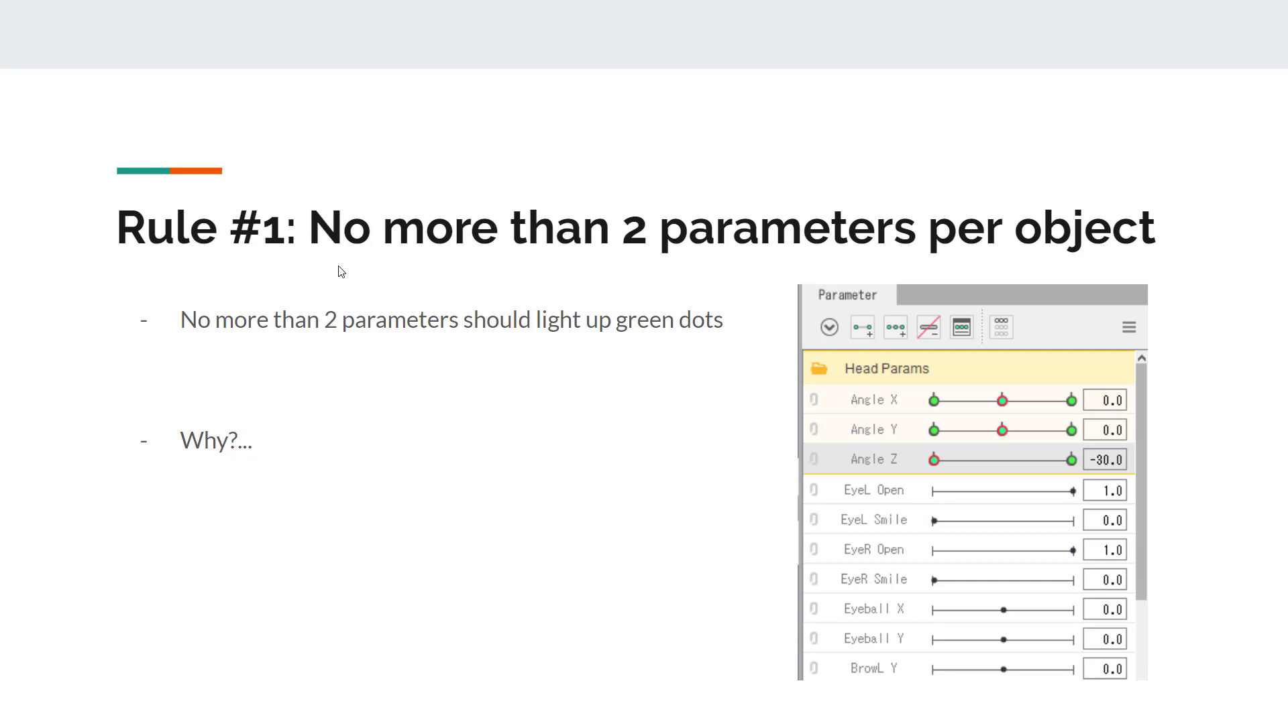
pyautogui.moveTo(1027, 377)
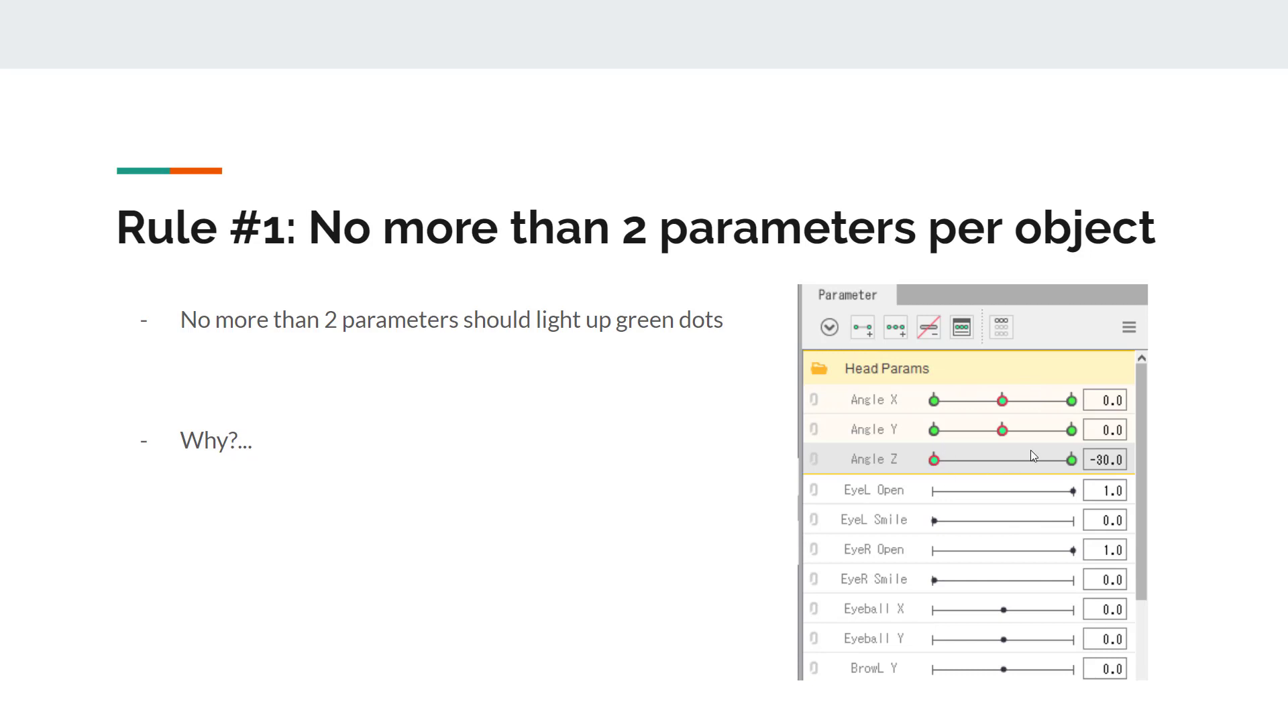
pyautogui.moveTo(972, 393)
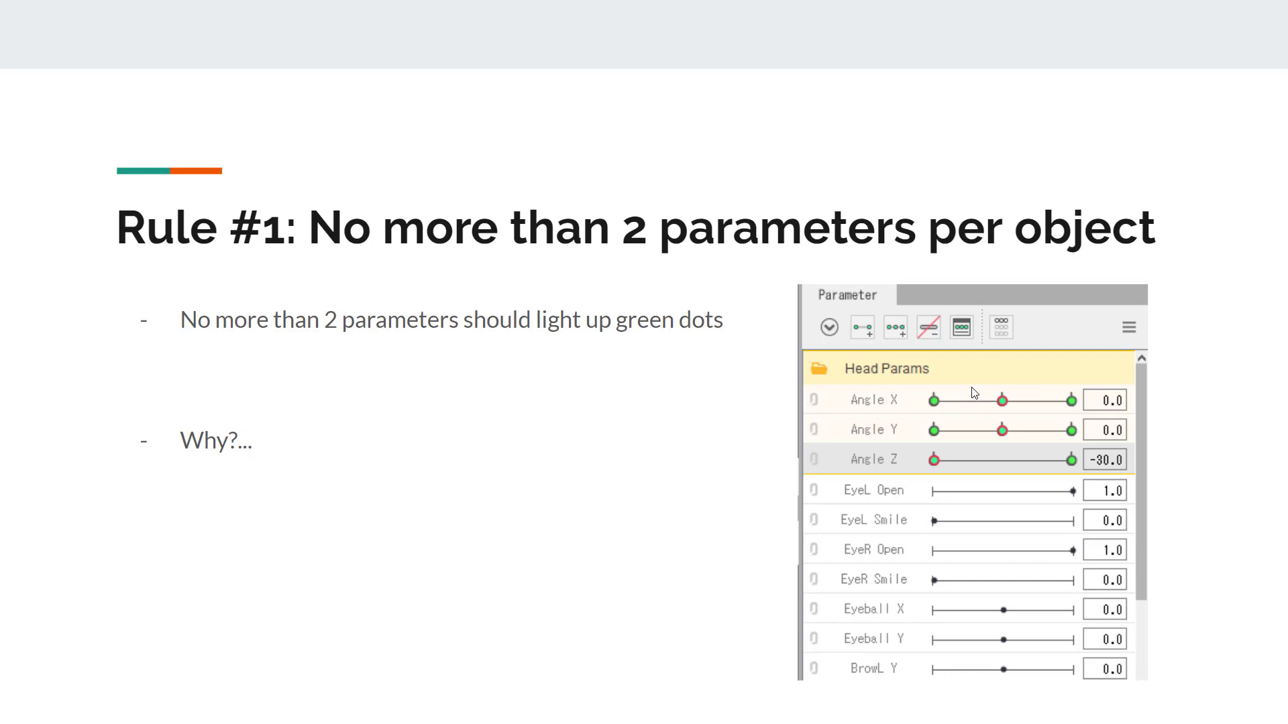
pyautogui.moveTo(978, 414)
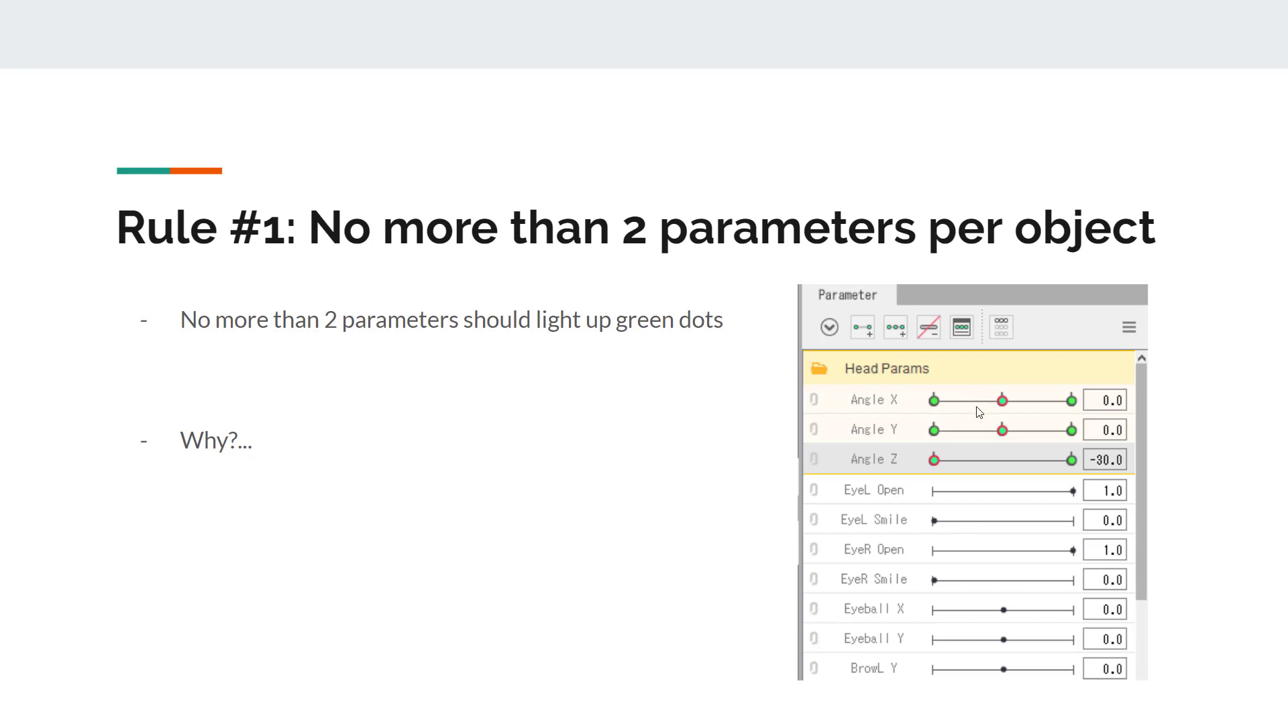
pyautogui.moveTo(1033, 456)
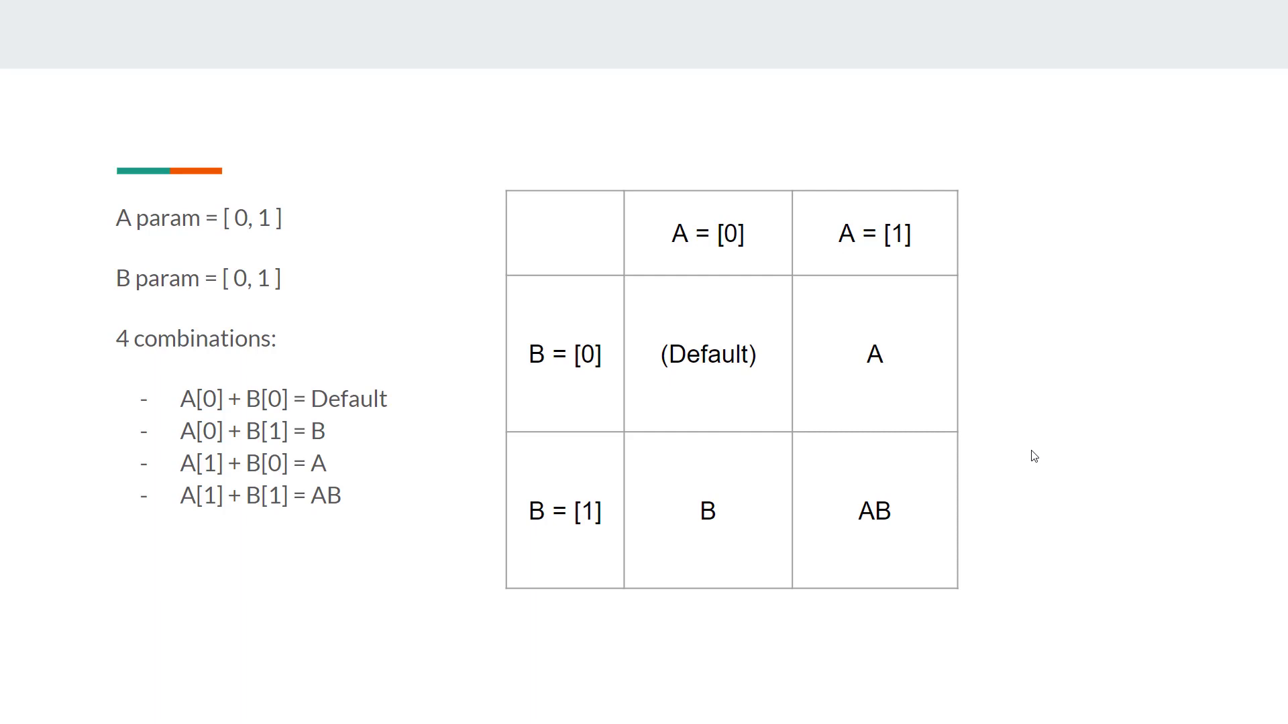
pyautogui.moveTo(685, 309)
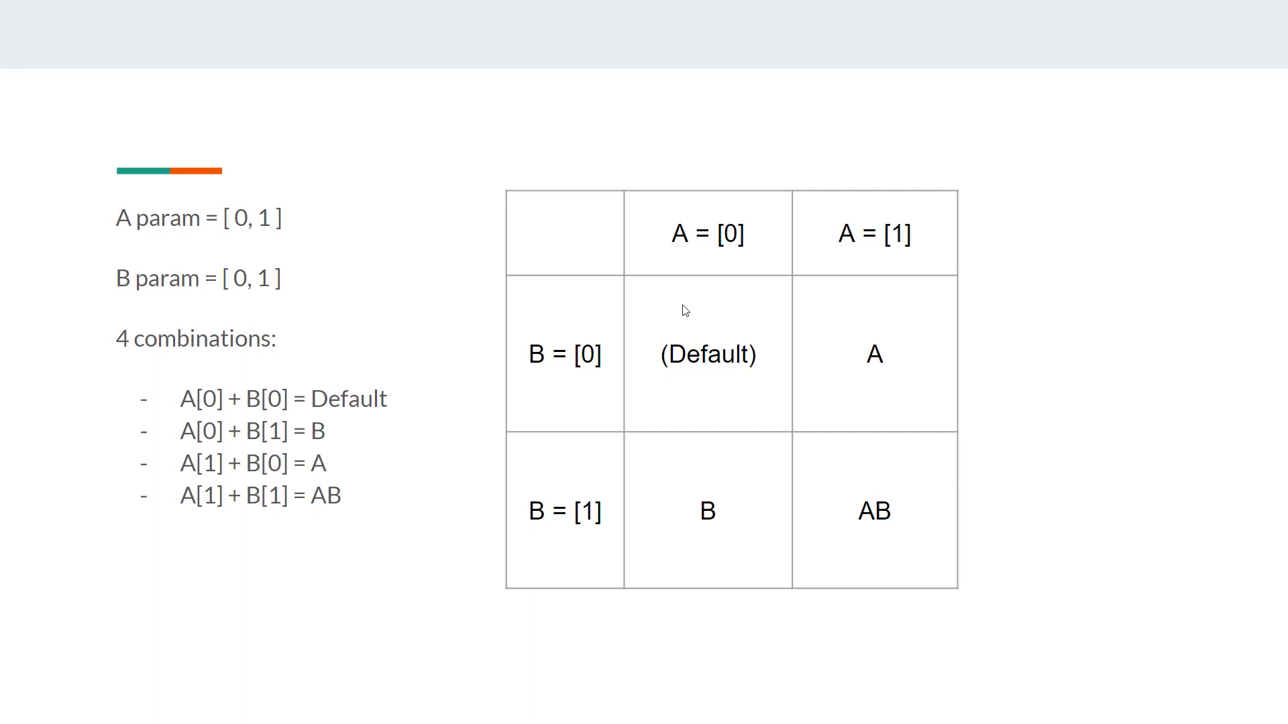
pyautogui.moveTo(747, 228)
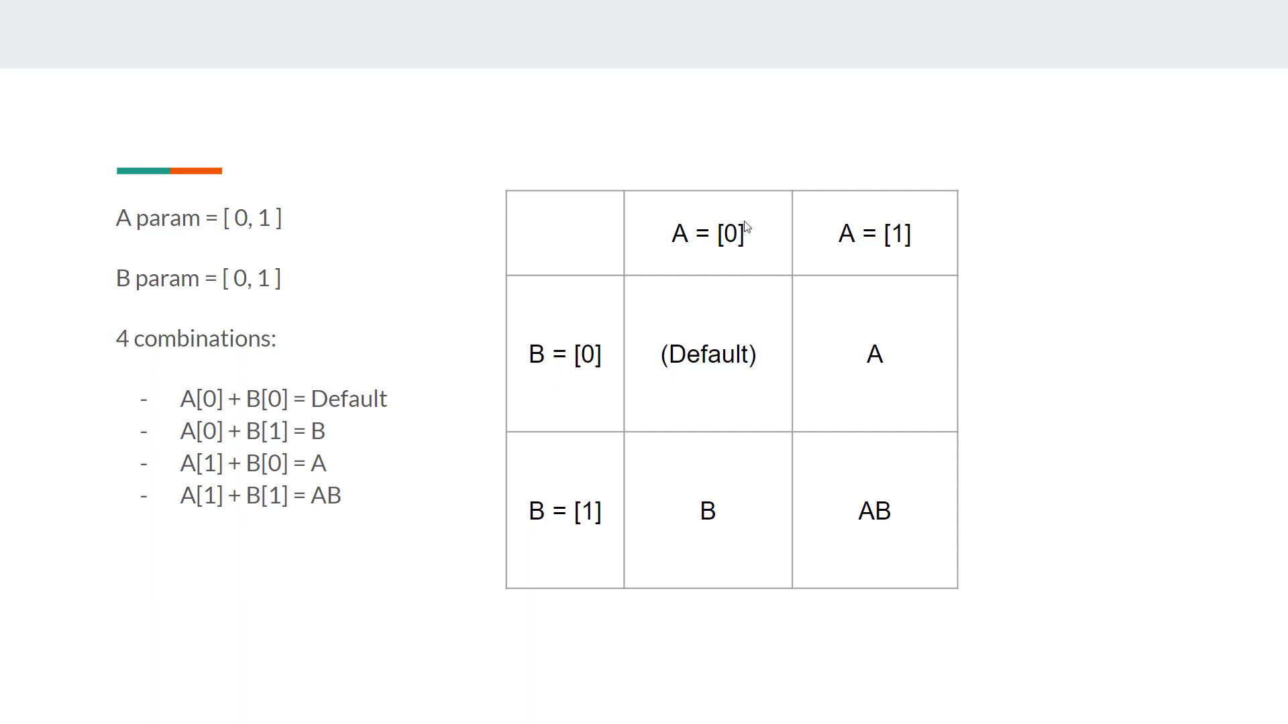
pyautogui.moveTo(693, 200)
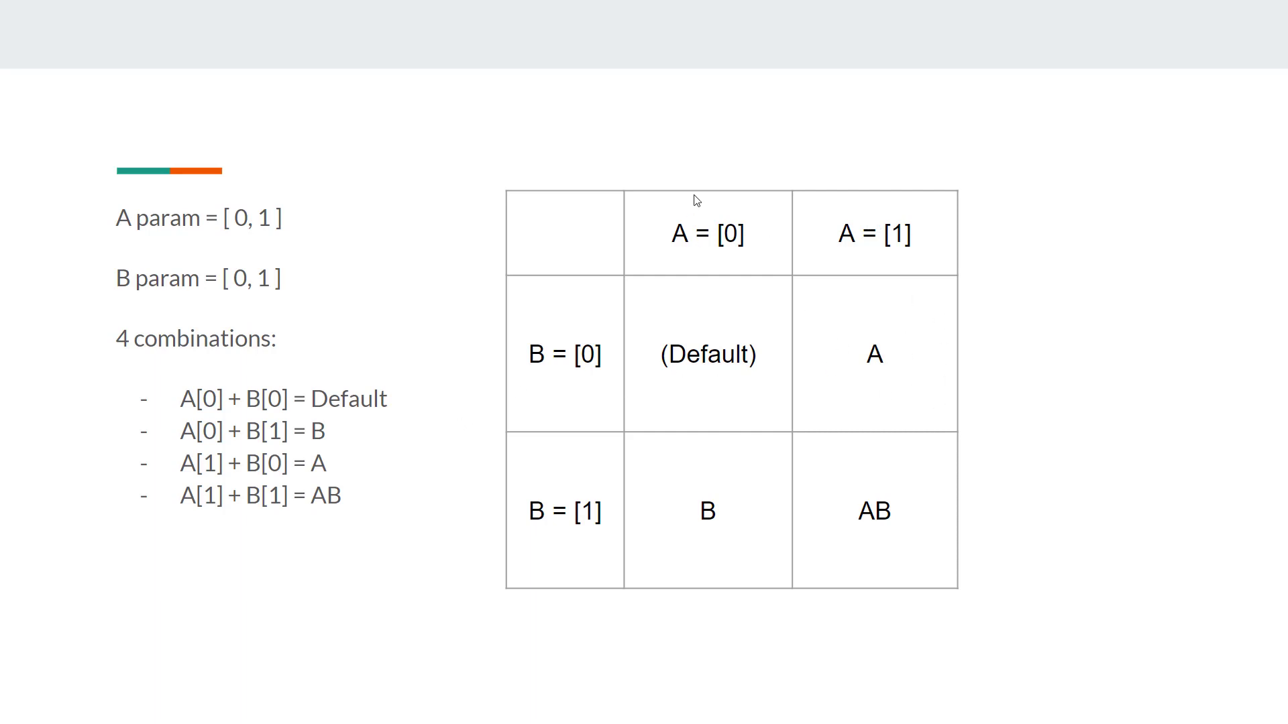
pyautogui.moveTo(750, 501)
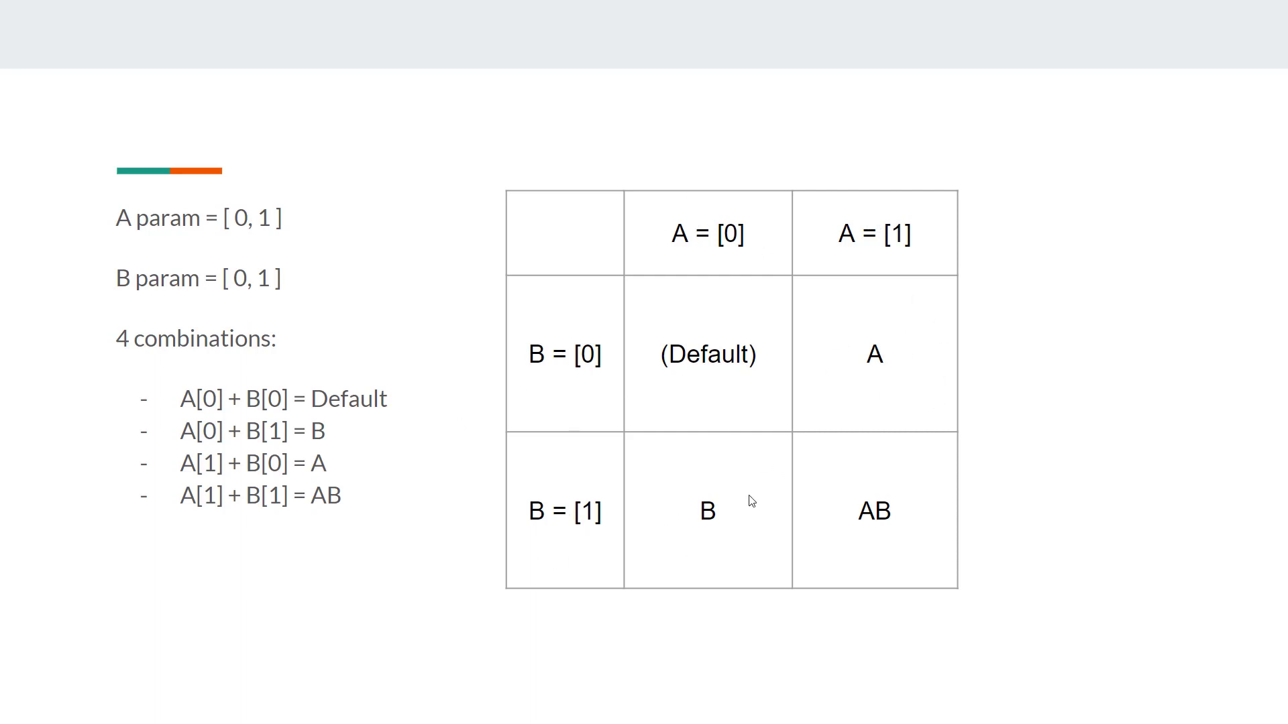
pyautogui.moveTo(546, 491)
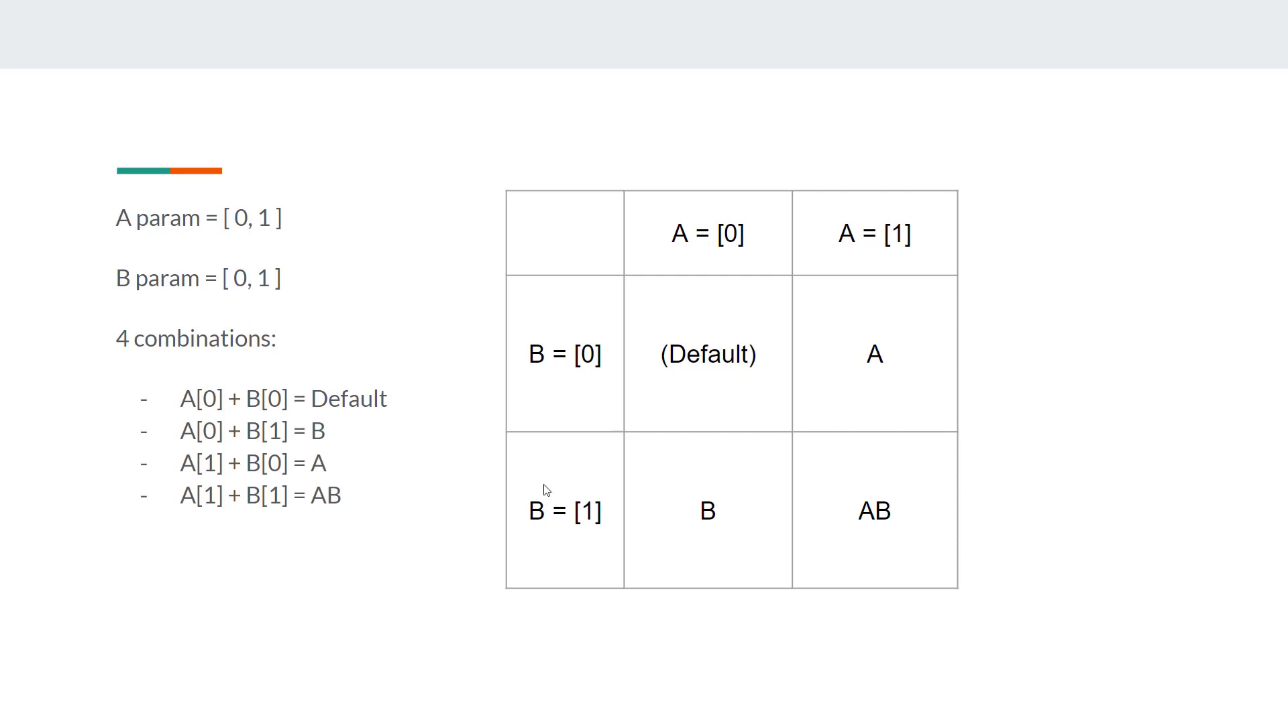
pyautogui.moveTo(921, 537)
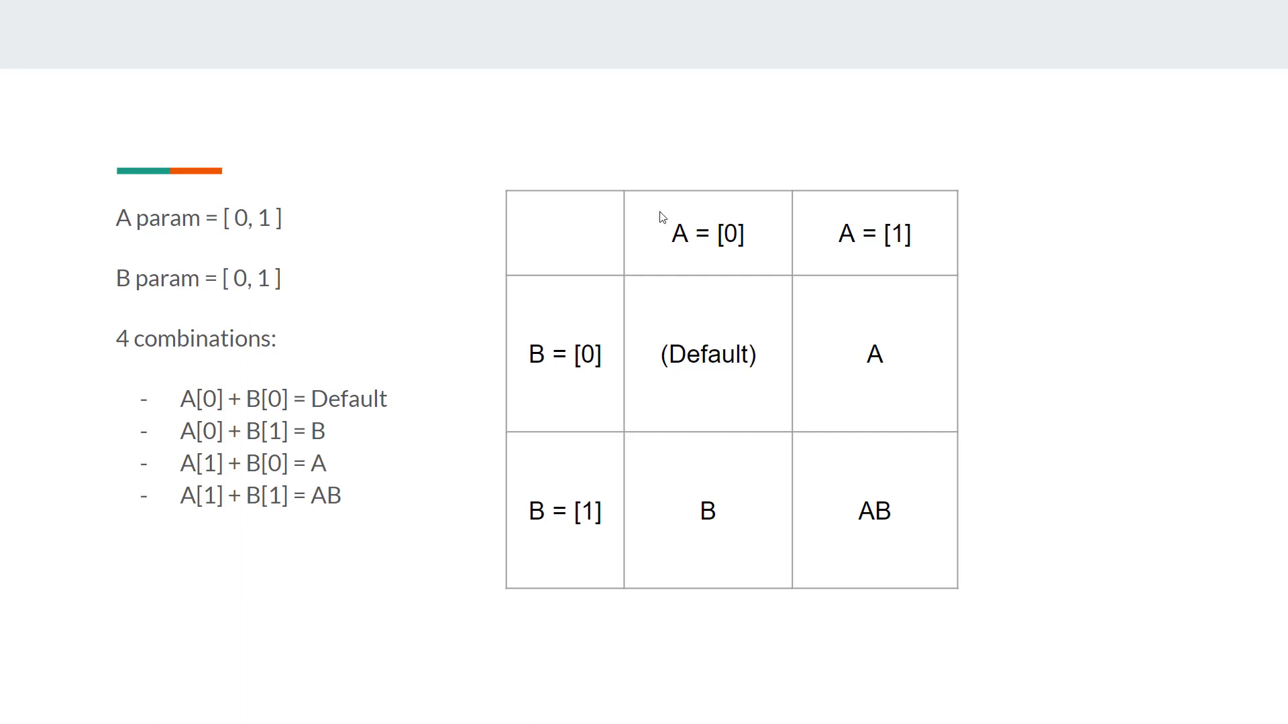
pyautogui.moveTo(640, 204)
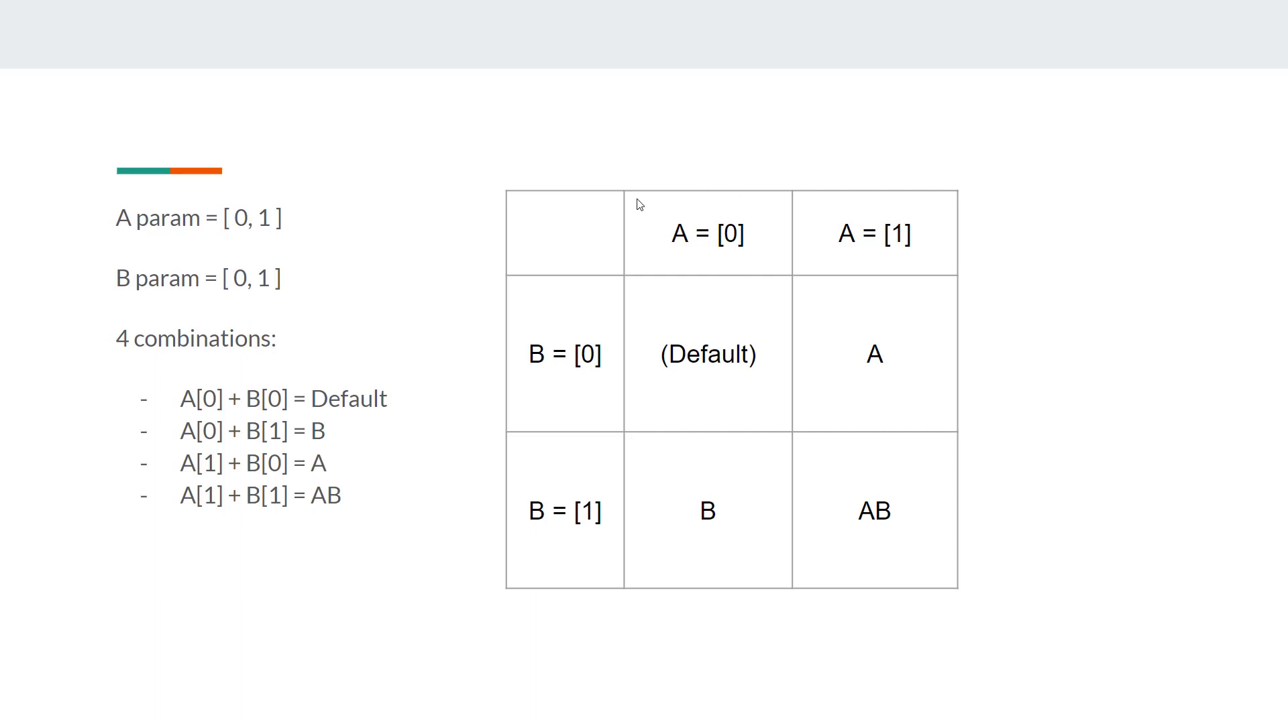
pyautogui.moveTo(902, 175)
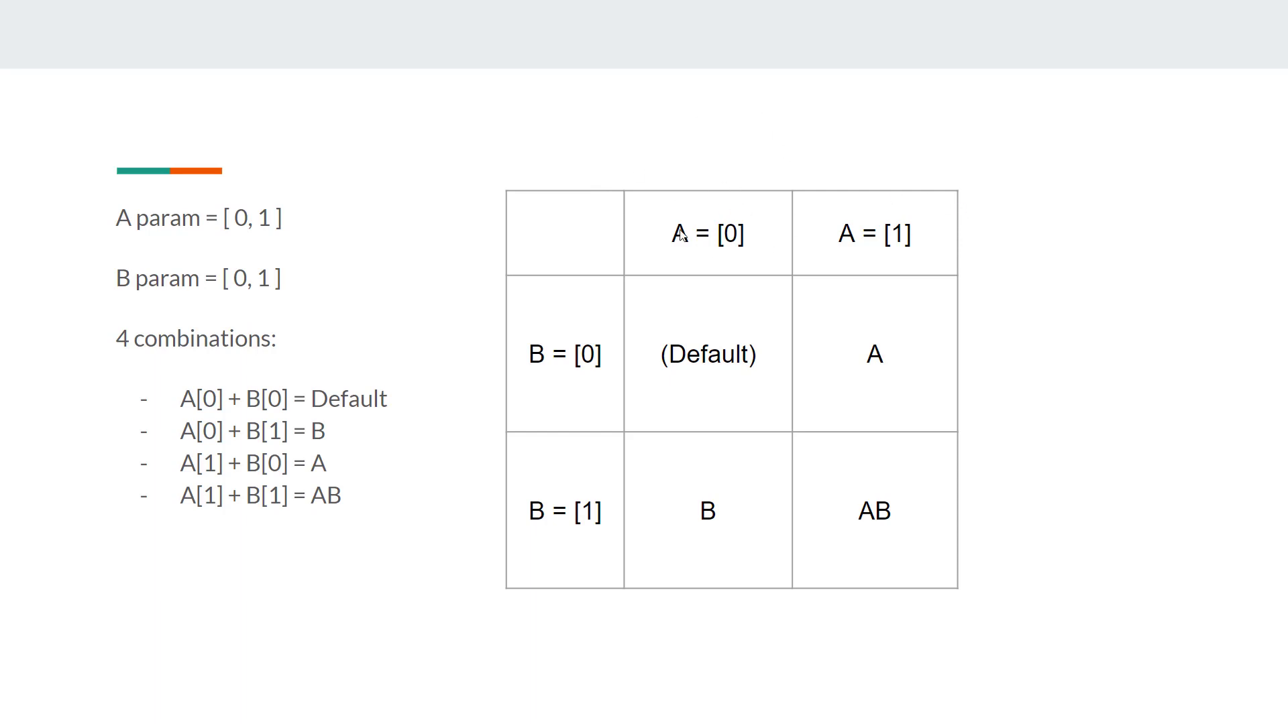
pyautogui.moveTo(891, 235)
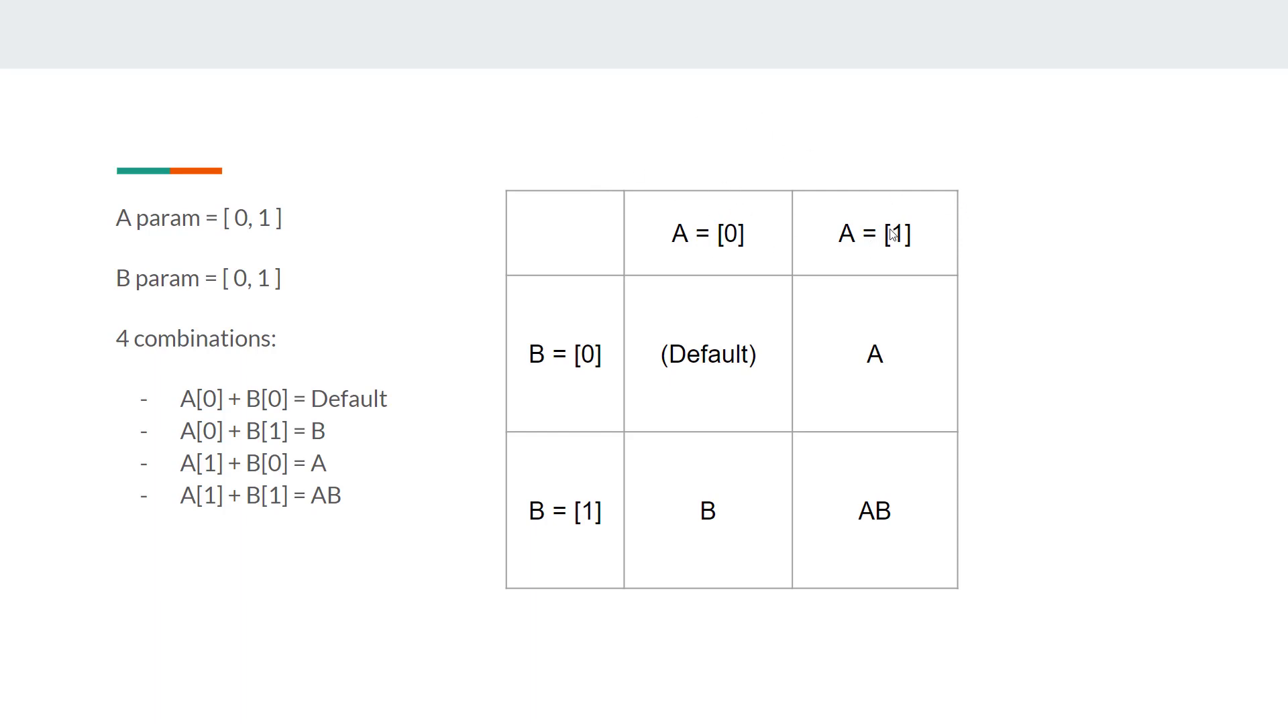
pyautogui.moveTo(836, 192)
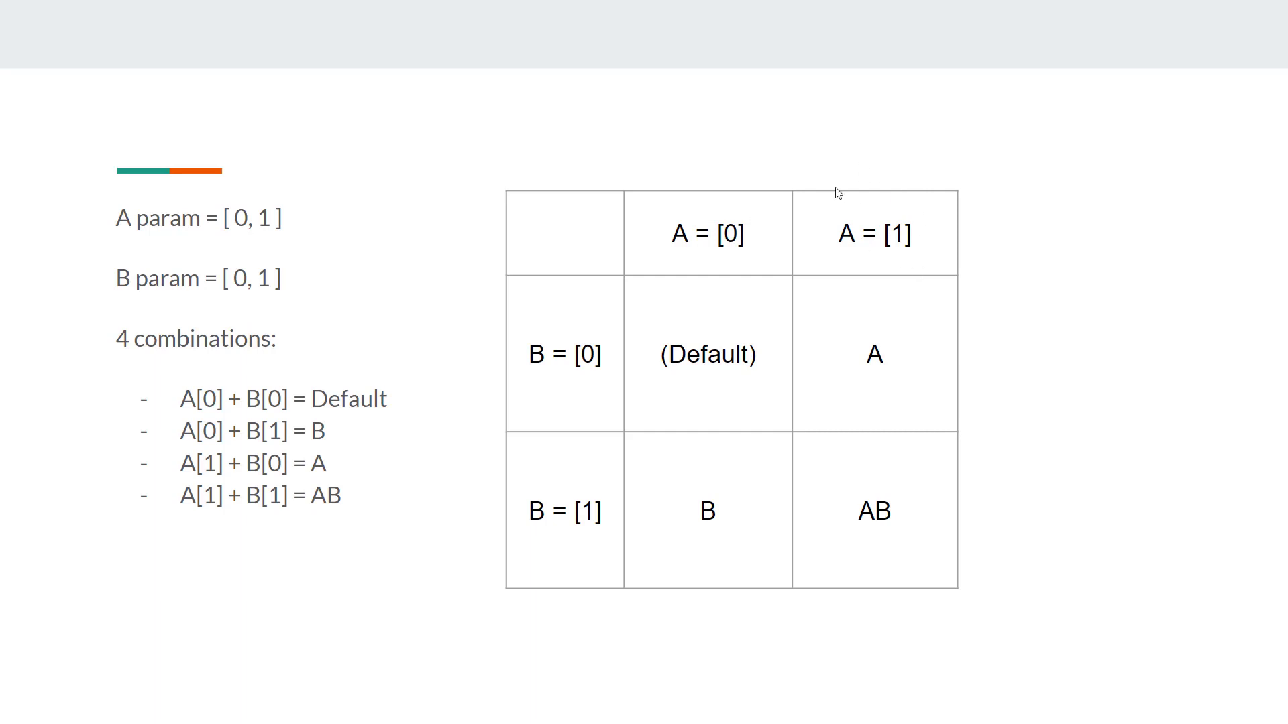
pyautogui.moveTo(772, 166)
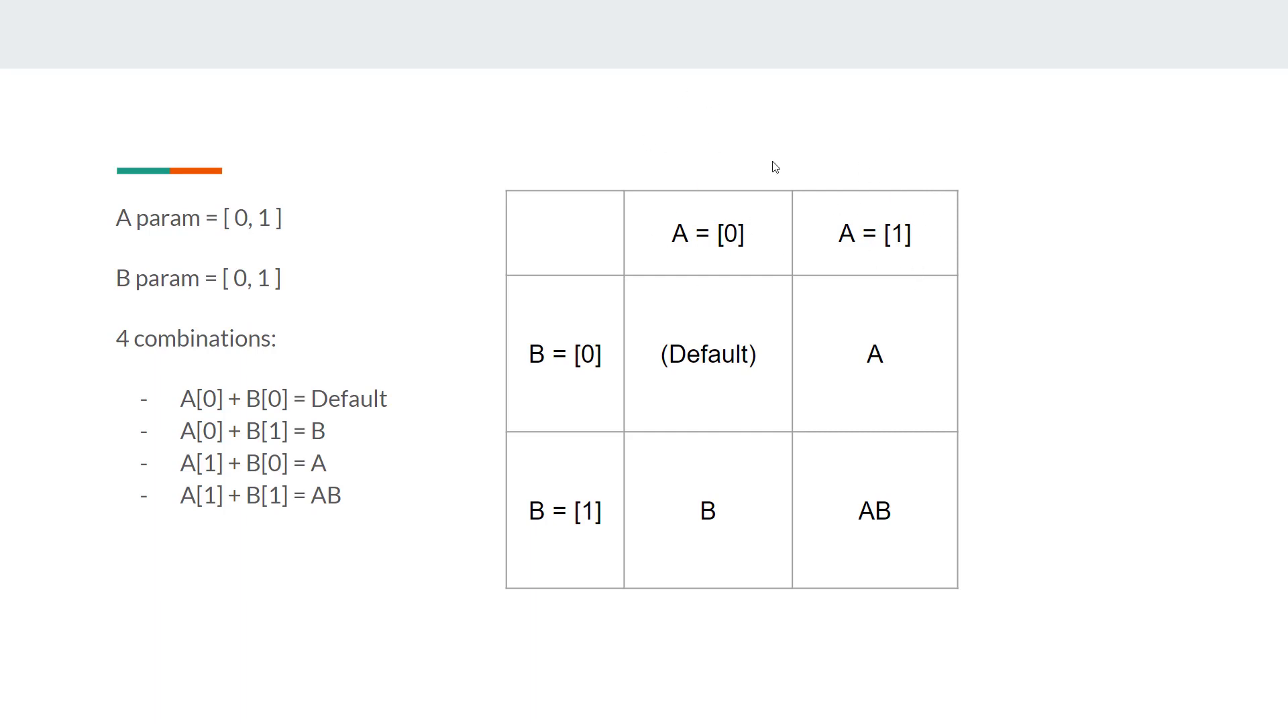
pyautogui.moveTo(581, 351)
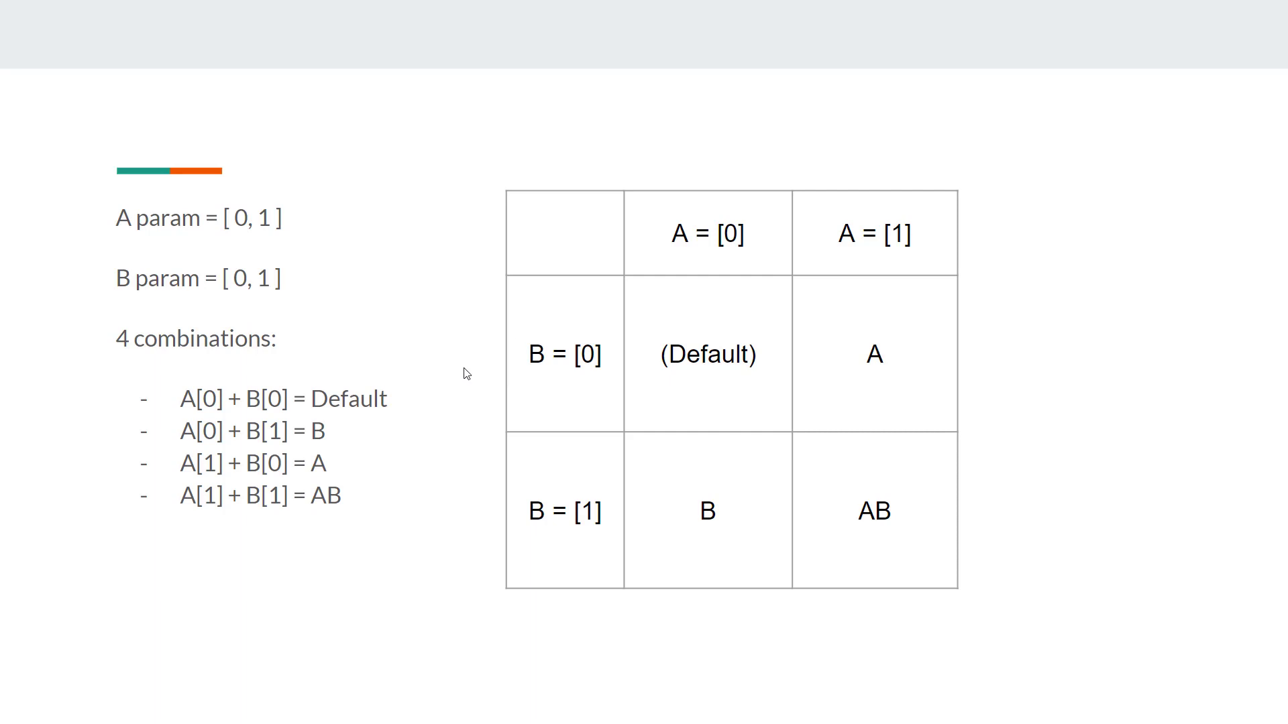
pyautogui.moveTo(492, 380)
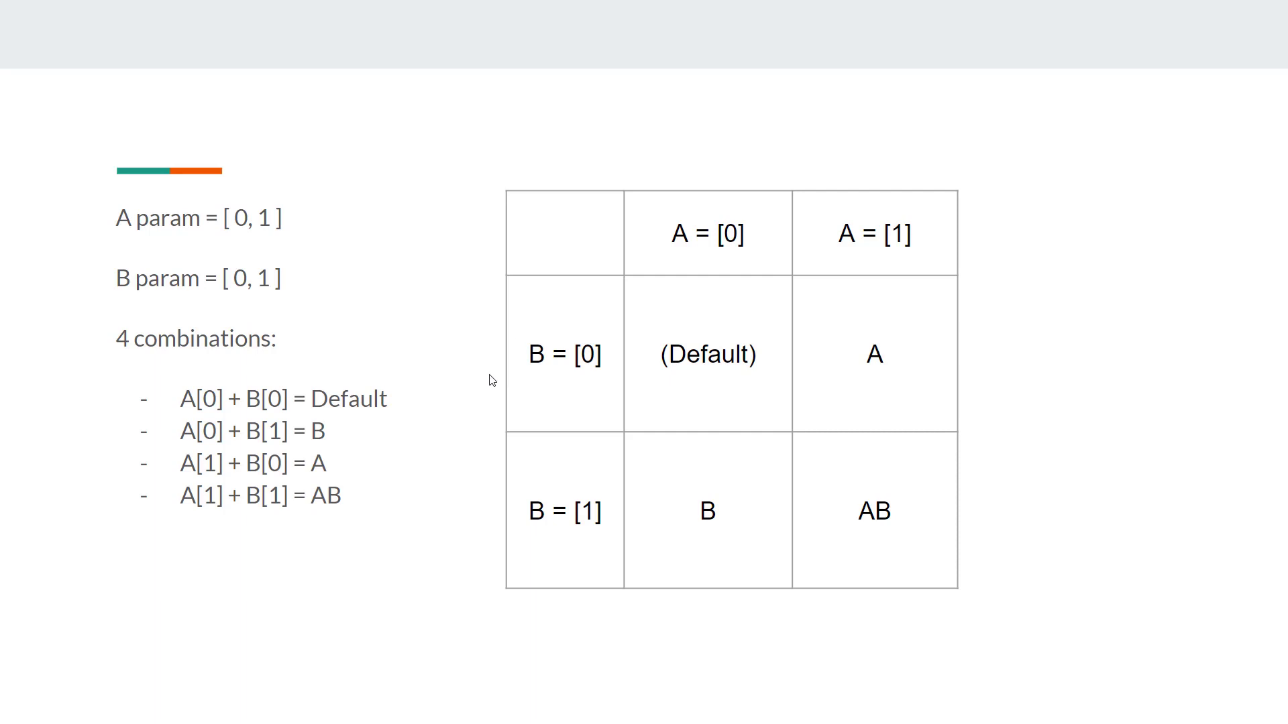
pyautogui.moveTo(684, 401)
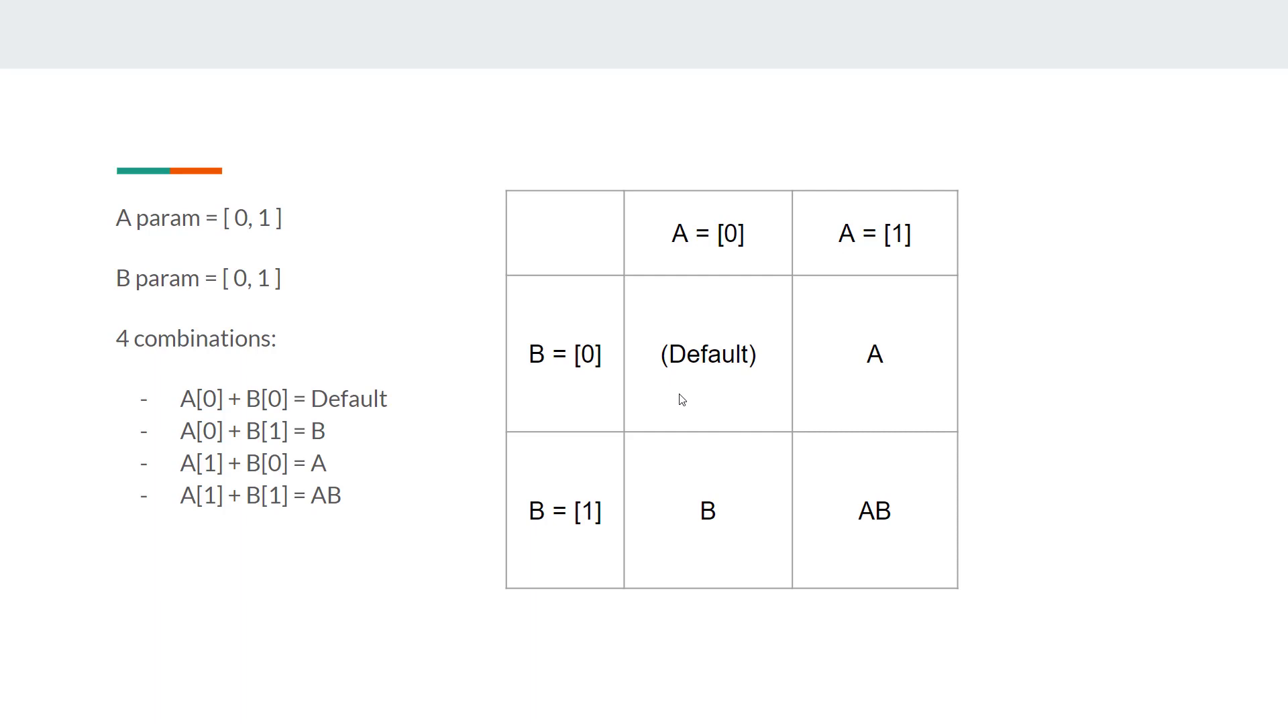
pyautogui.moveTo(657, 326)
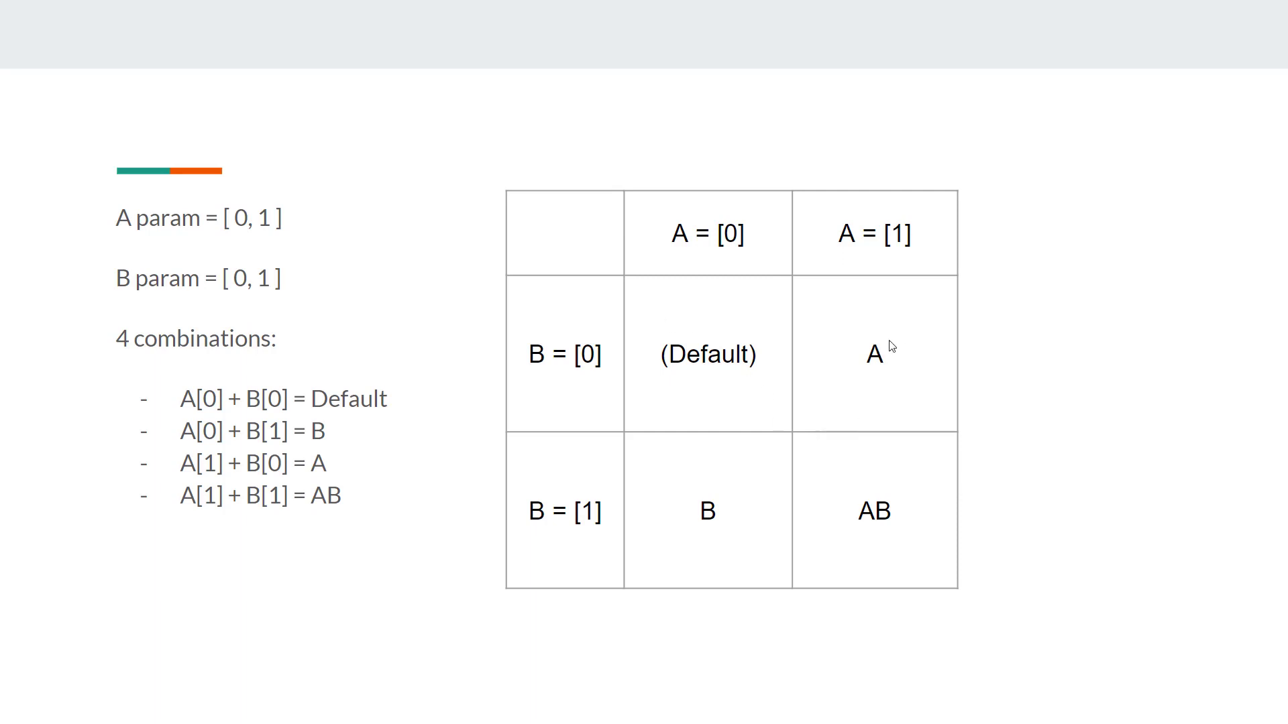
pyautogui.moveTo(608, 499)
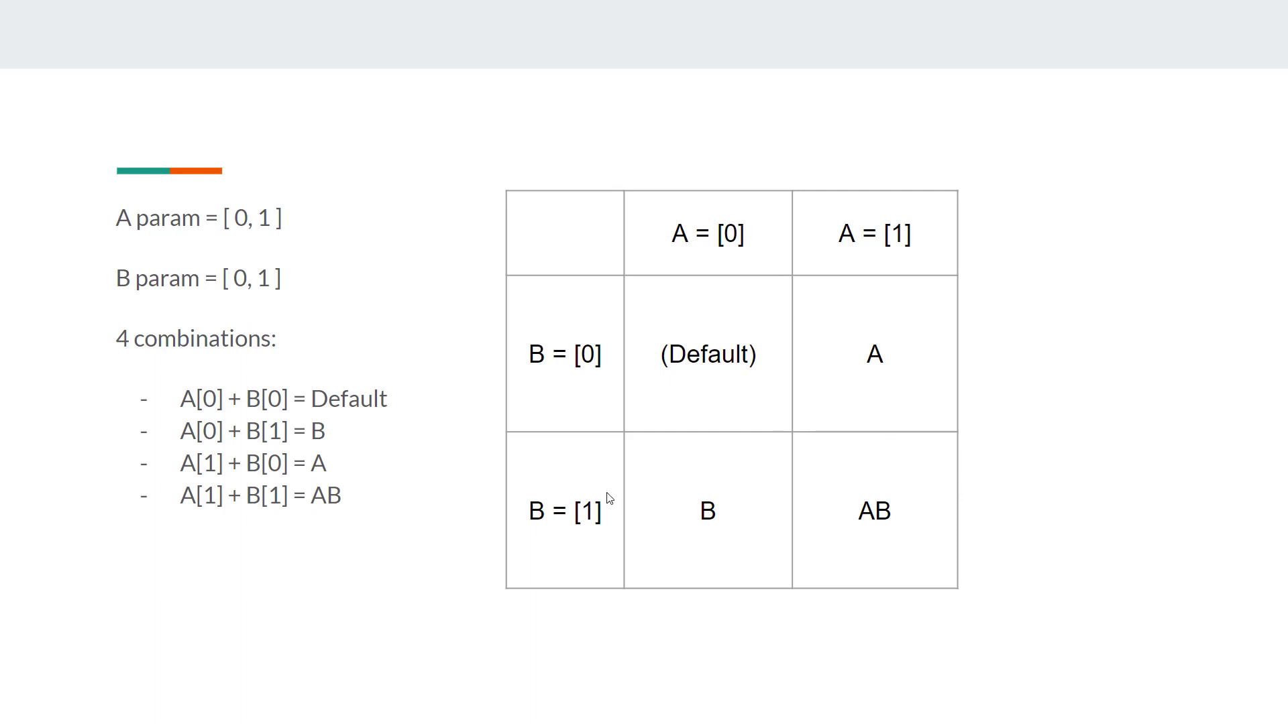
pyautogui.moveTo(628, 376)
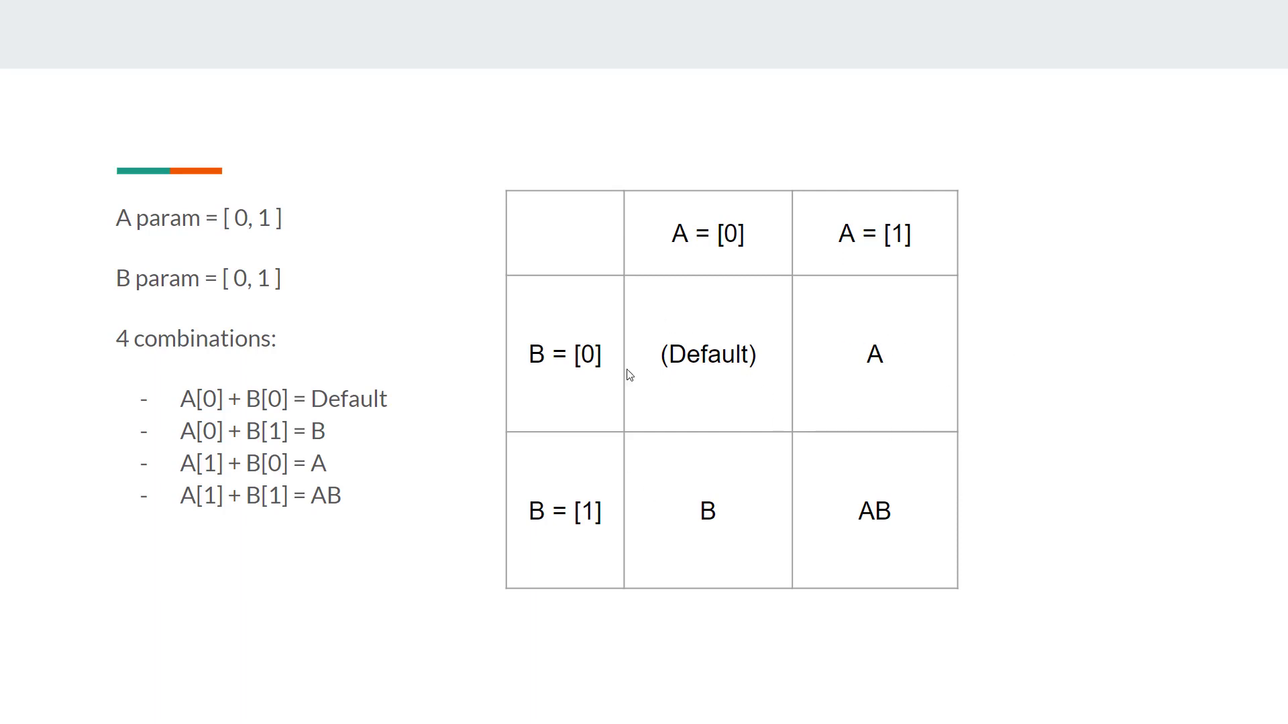
pyautogui.moveTo(707, 575)
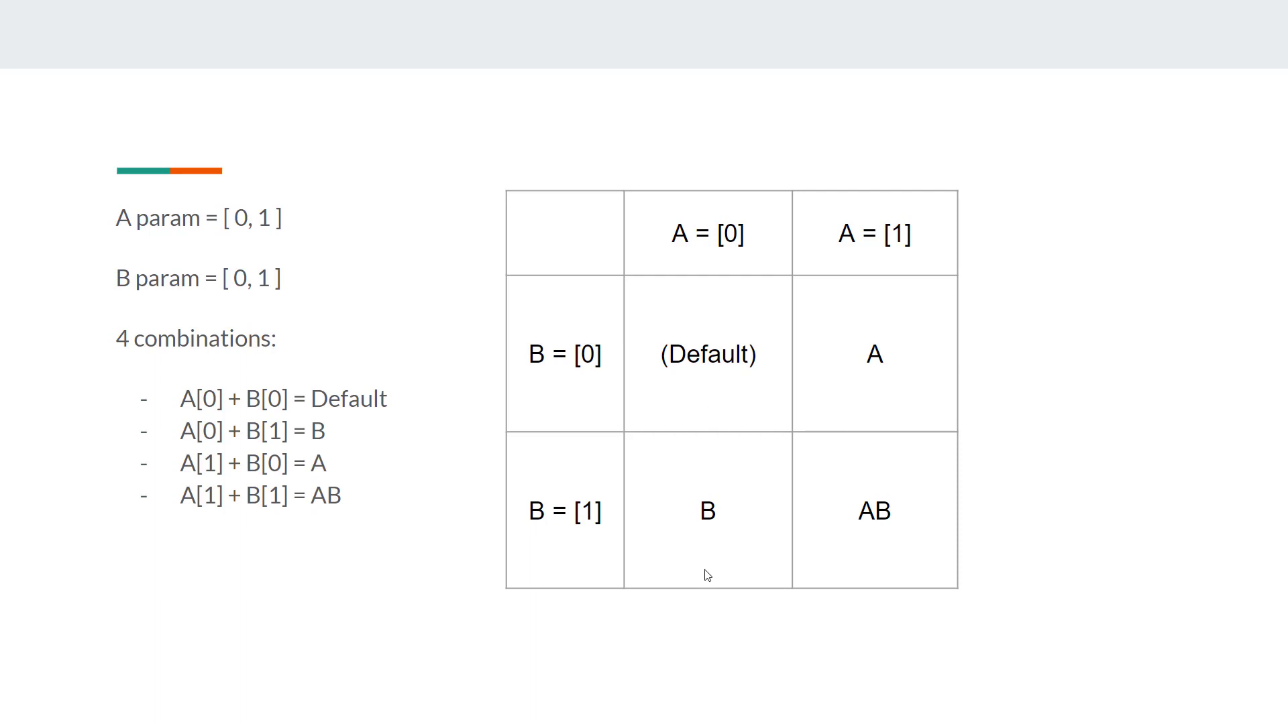
pyautogui.moveTo(705, 561)
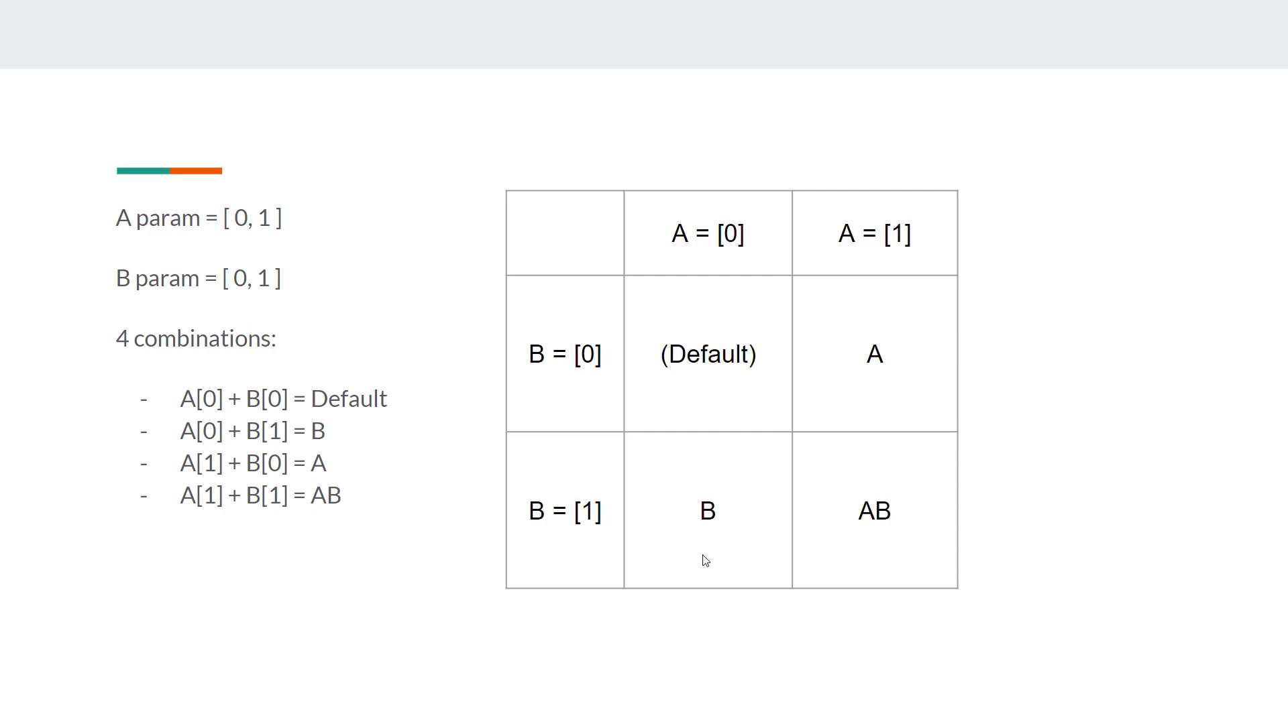
pyautogui.moveTo(878, 527)
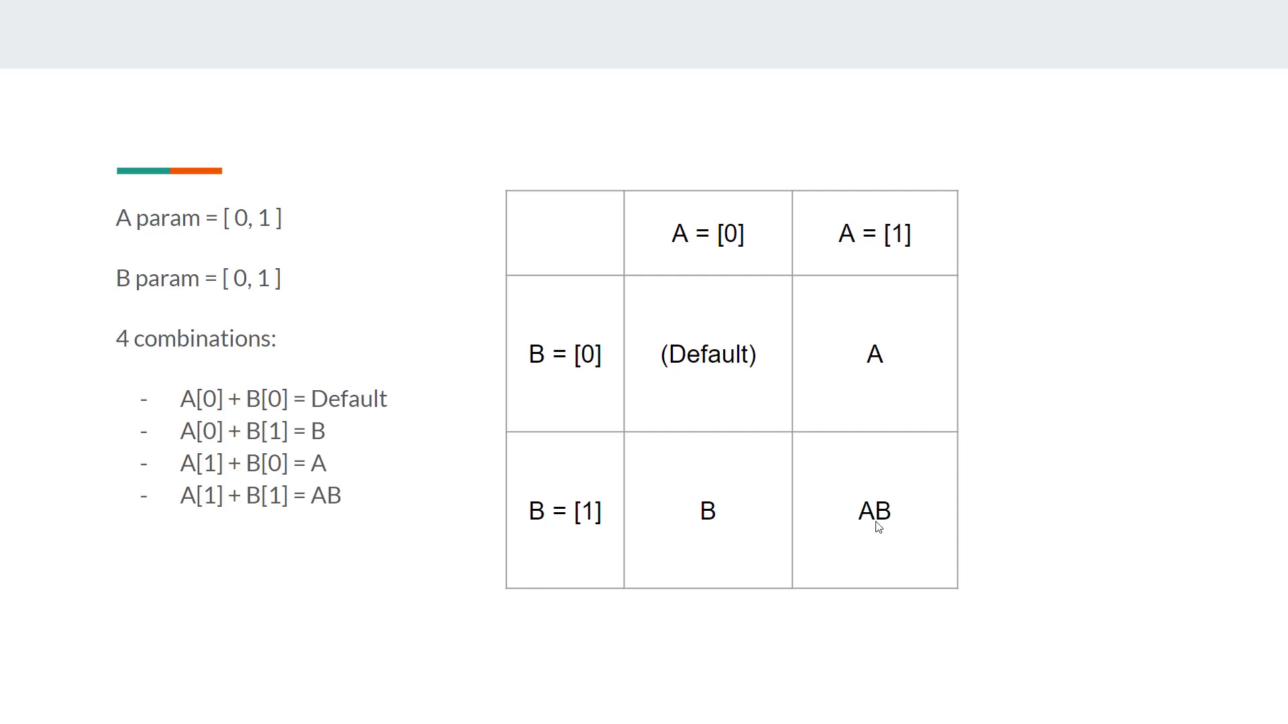
pyautogui.moveTo(907, 501)
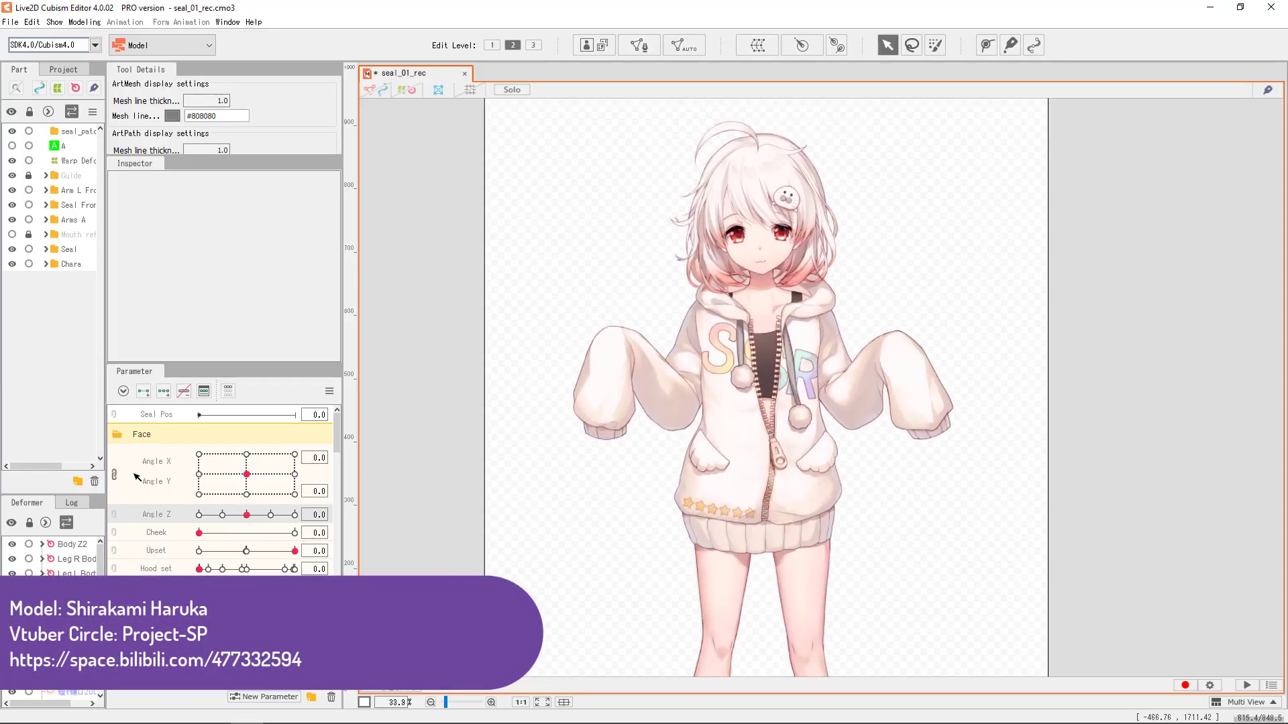
# Turn the hooded model's head sideways with Angle X, then reset it to zero.
pyautogui.moveTo(245, 457); pyautogui.dragTo(262, 452)
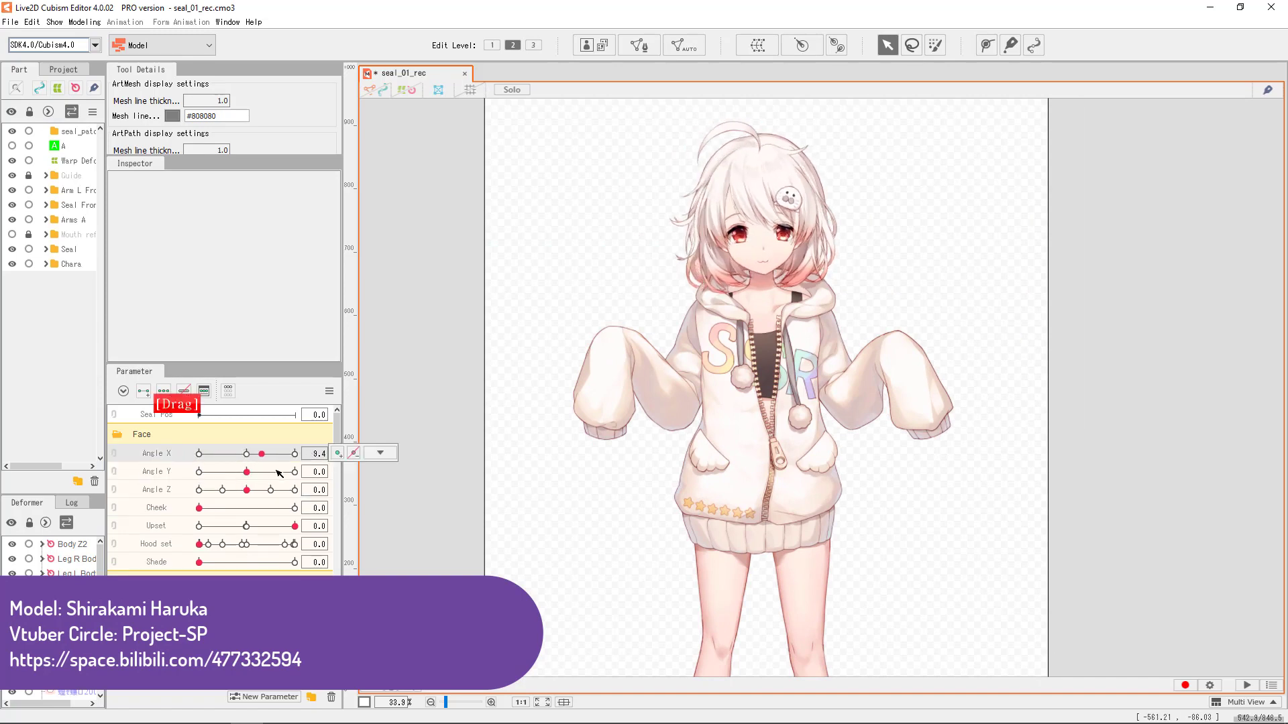
pyautogui.moveTo(244, 471); pyautogui.dragTo(291, 471)
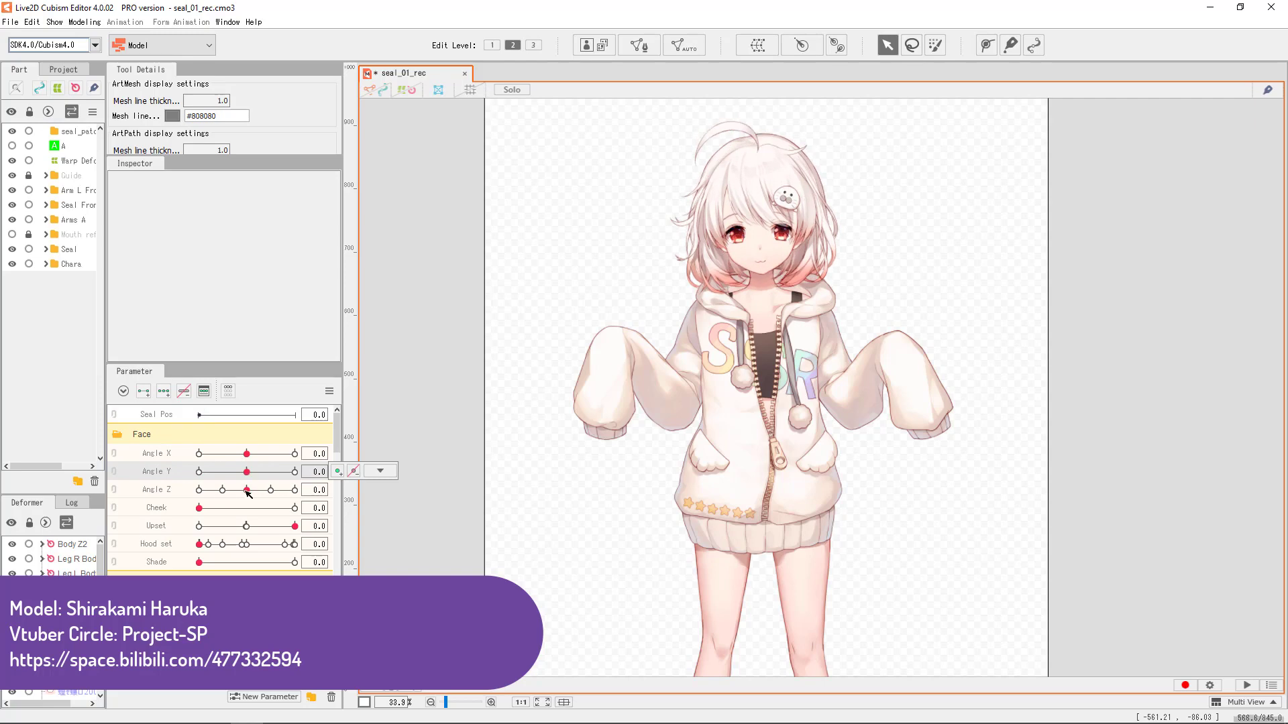
pyautogui.rightClick(246, 490)
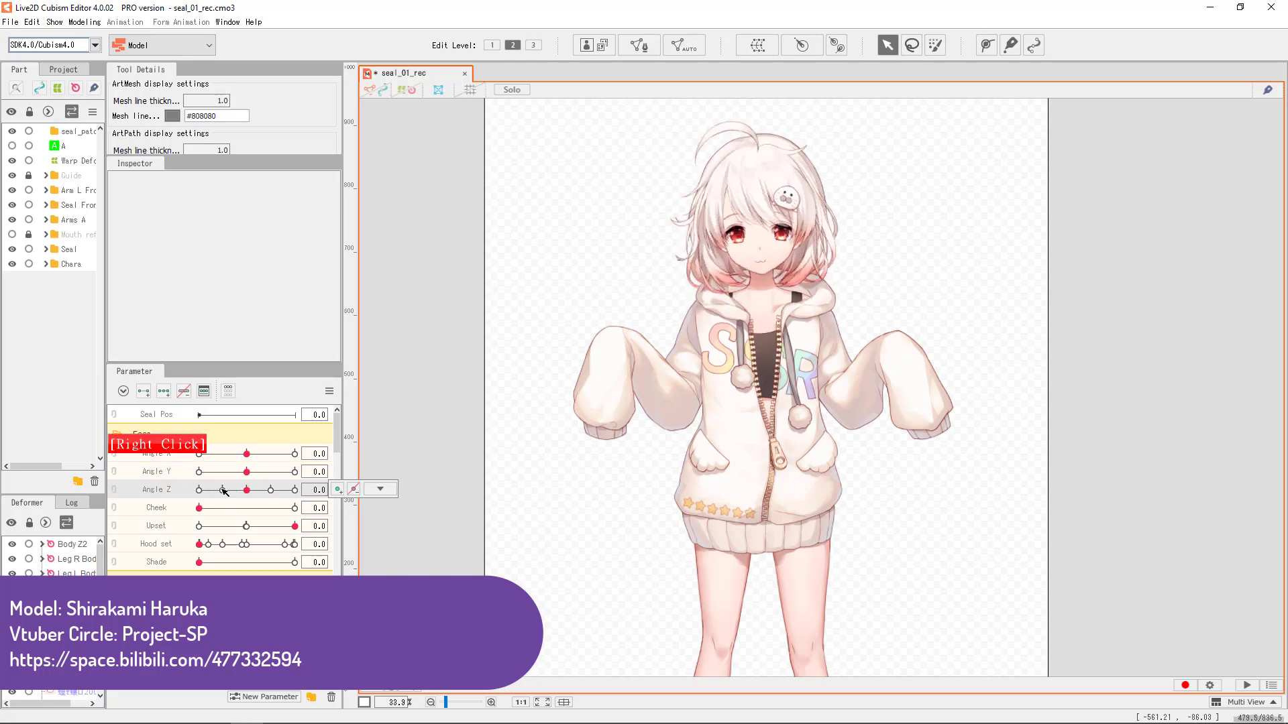
# Tilt the head fully with Angle Z, ease it back, combine turn and tilt, then reset upright.
pyautogui.moveTo(221, 490); pyautogui.dragTo(295, 490)
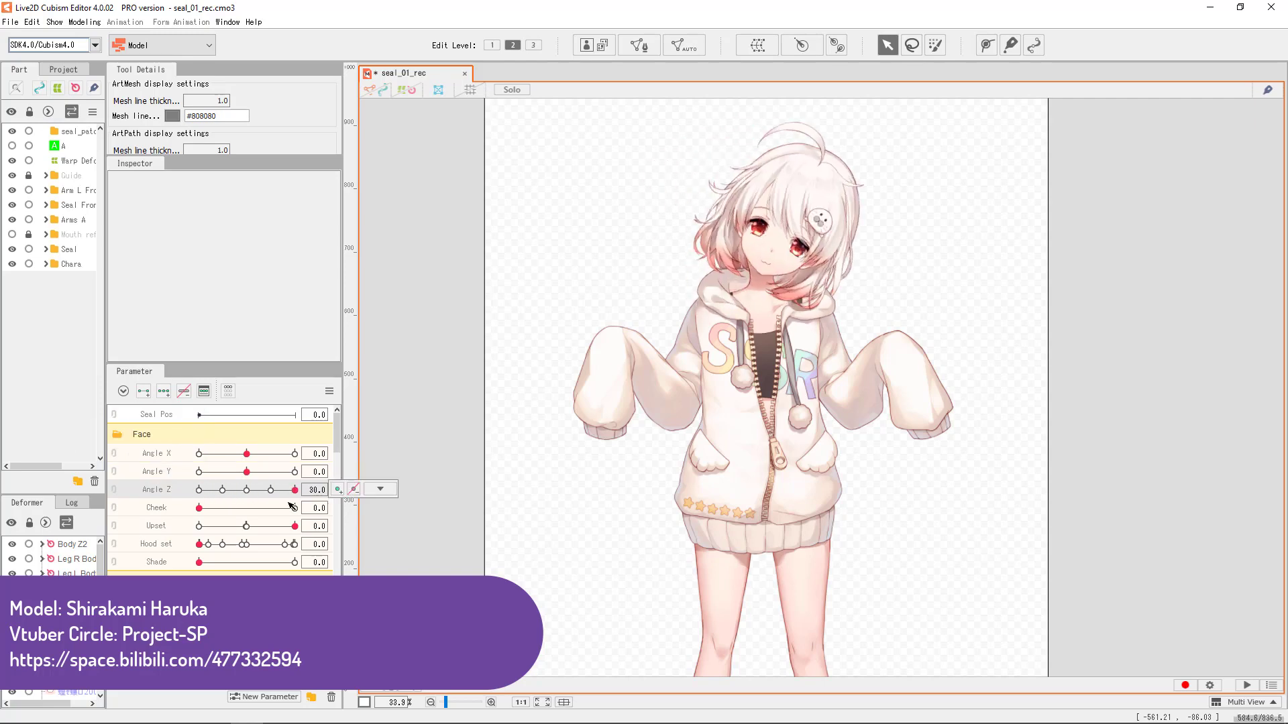
pyautogui.moveTo(295, 490); pyautogui.dragTo(263, 490)
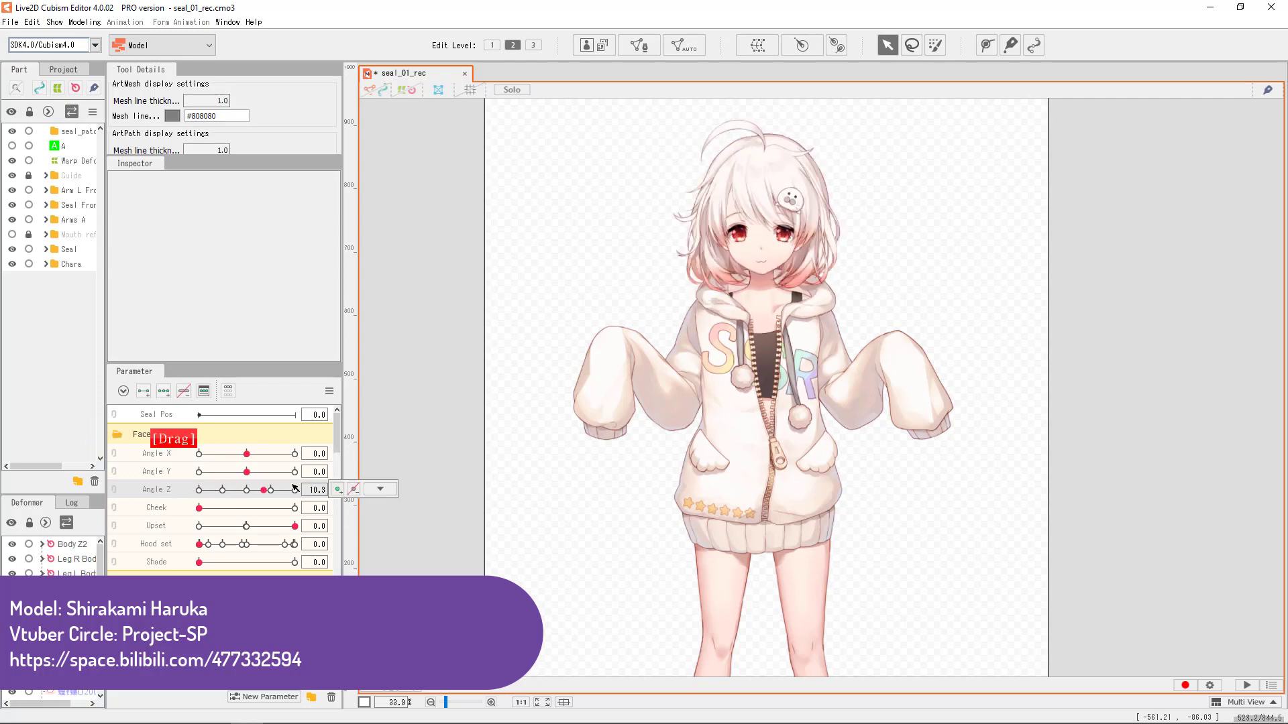
pyautogui.moveTo(263, 489); pyautogui.dragTo(219, 490)
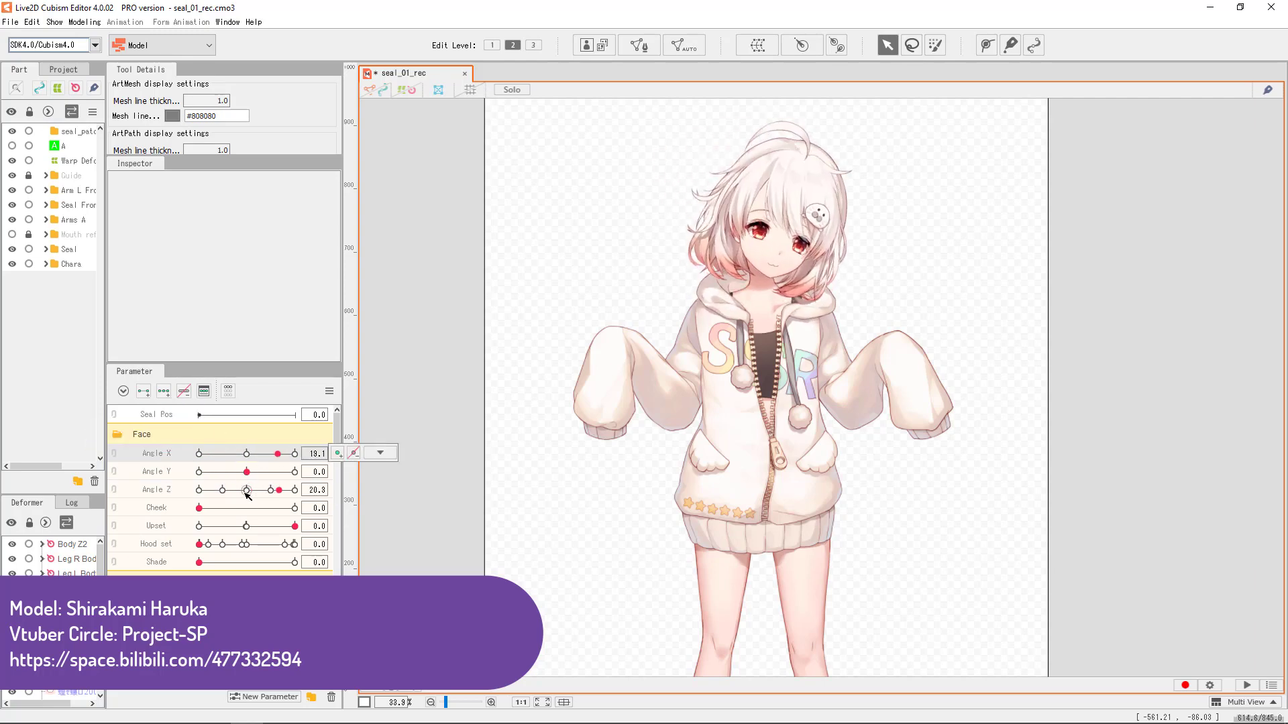
pyautogui.rightClick(247, 471)
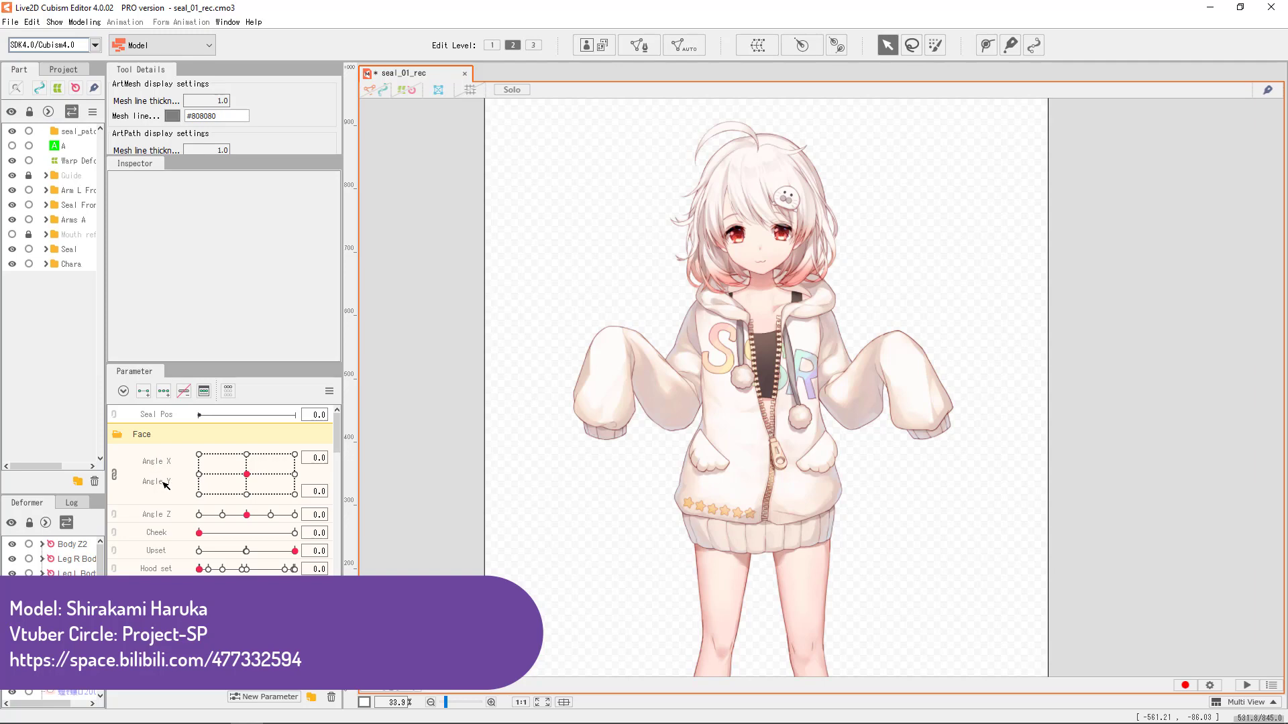
pyautogui.moveTo(246, 475); pyautogui.dragTo(294, 455)
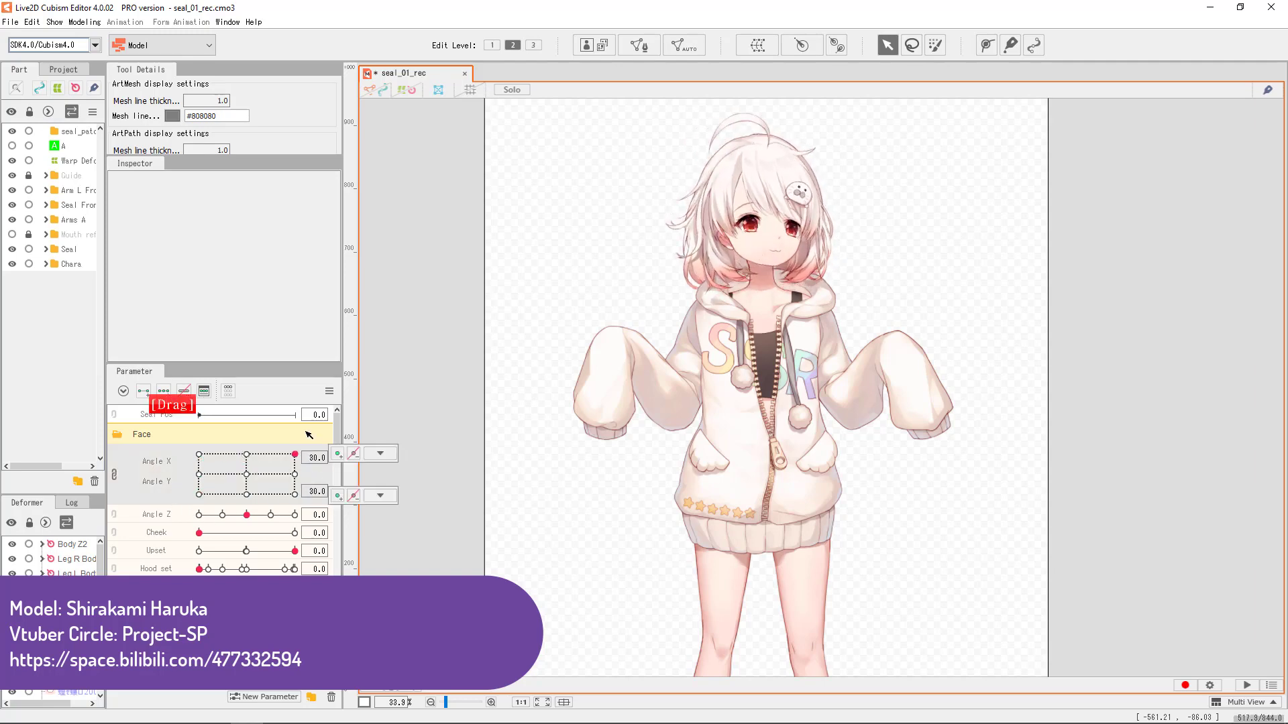
pyautogui.rightClick(247, 461)
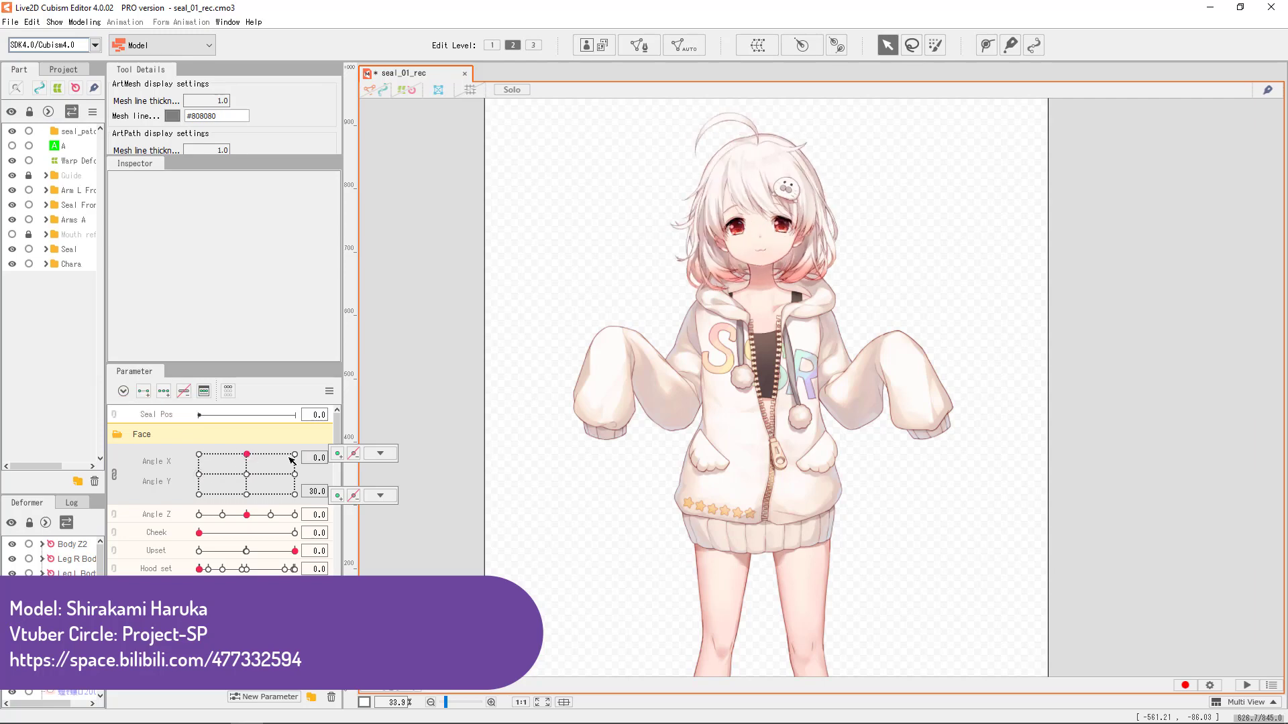
pyautogui.rightClick(295, 456)
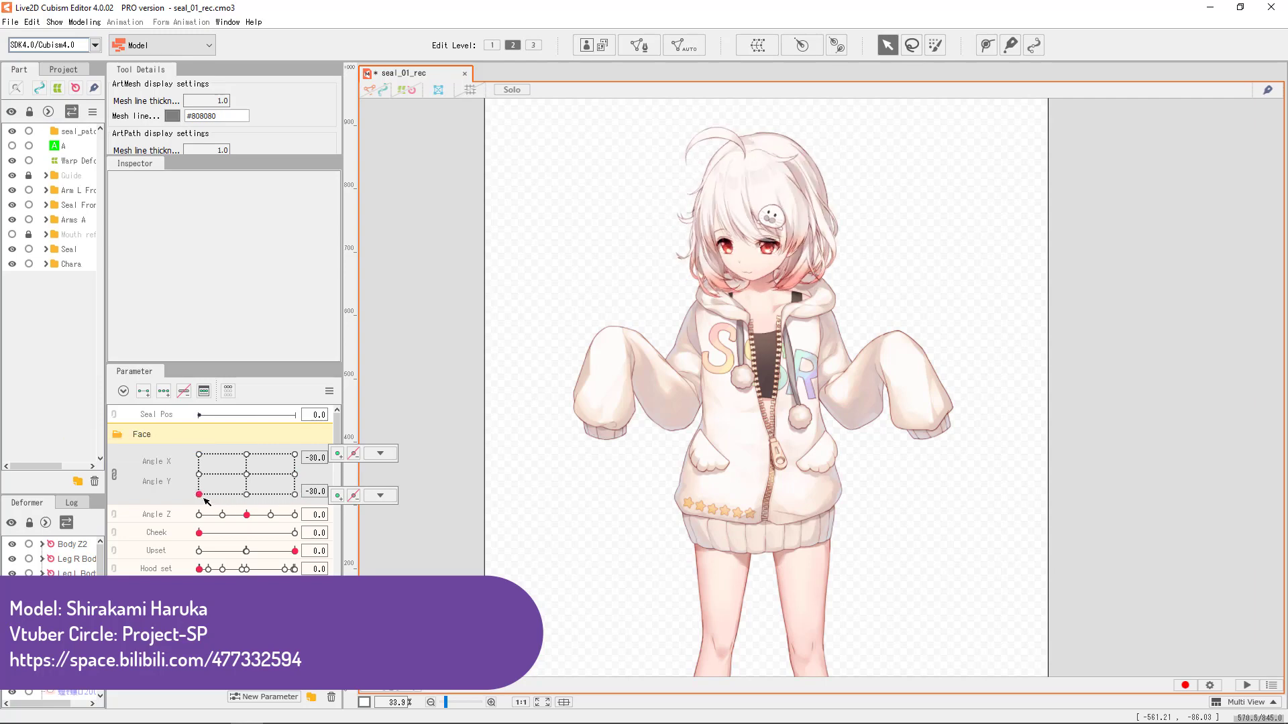
pyautogui.moveTo(197, 499); pyautogui.dragTo(209, 485)
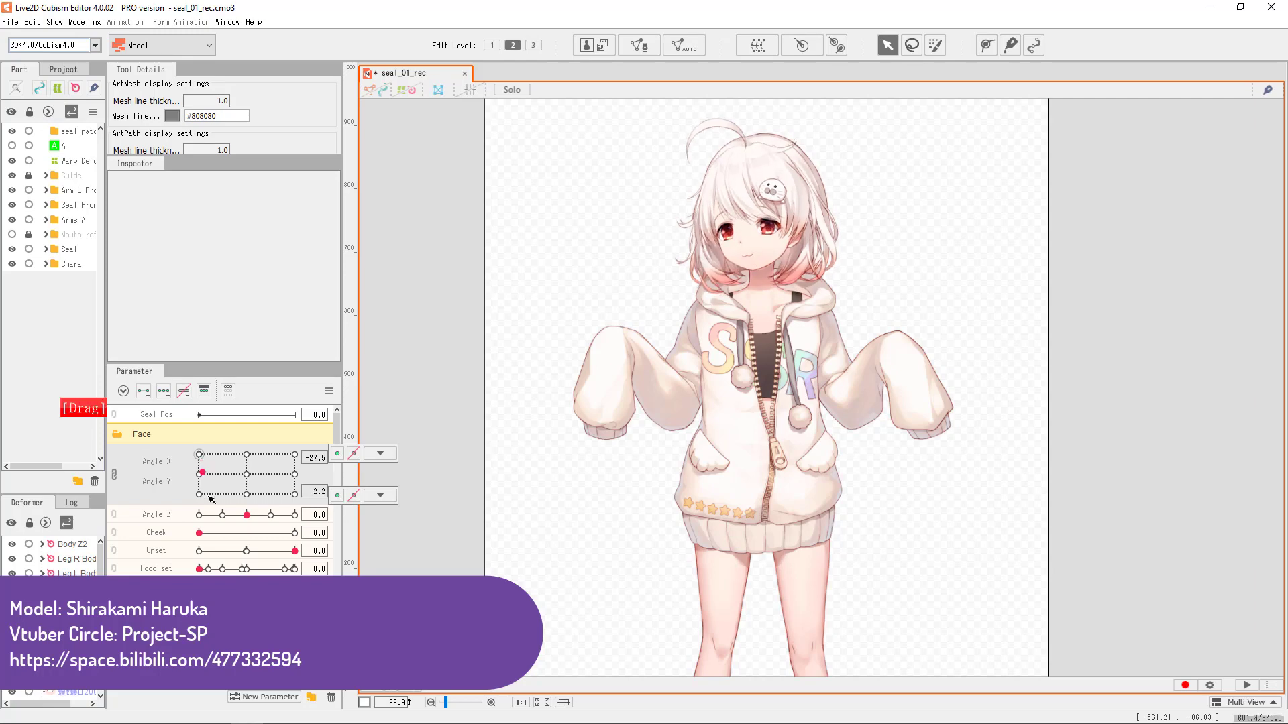
pyautogui.rightClick(198, 495)
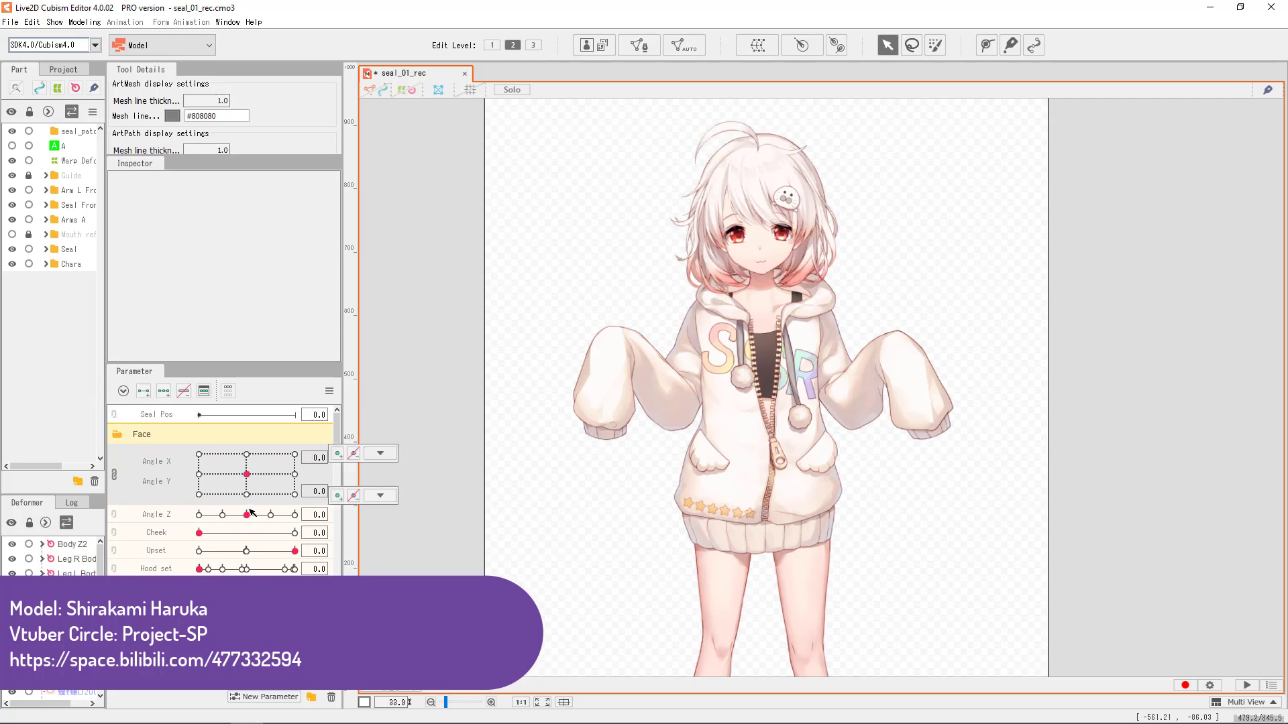
pyautogui.moveTo(221, 514); pyautogui.dragTo(250, 513)
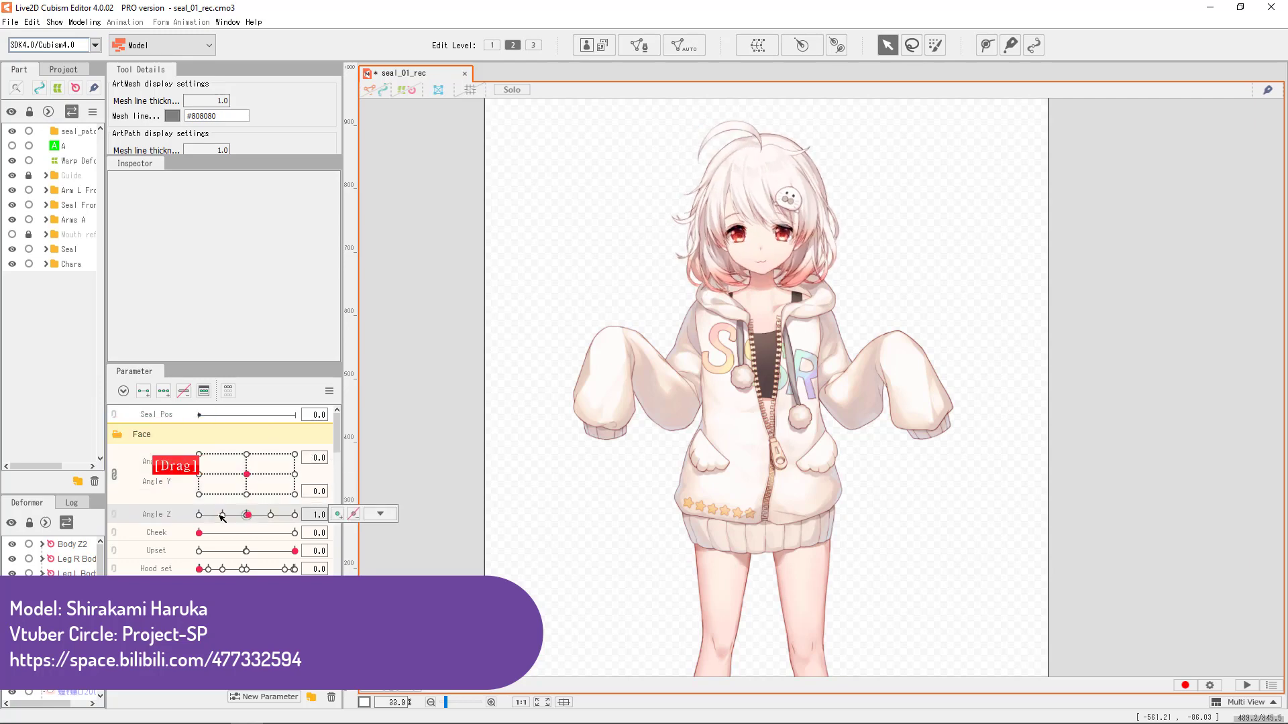
pyautogui.moveTo(249, 513); pyautogui.dragTo(194, 513)
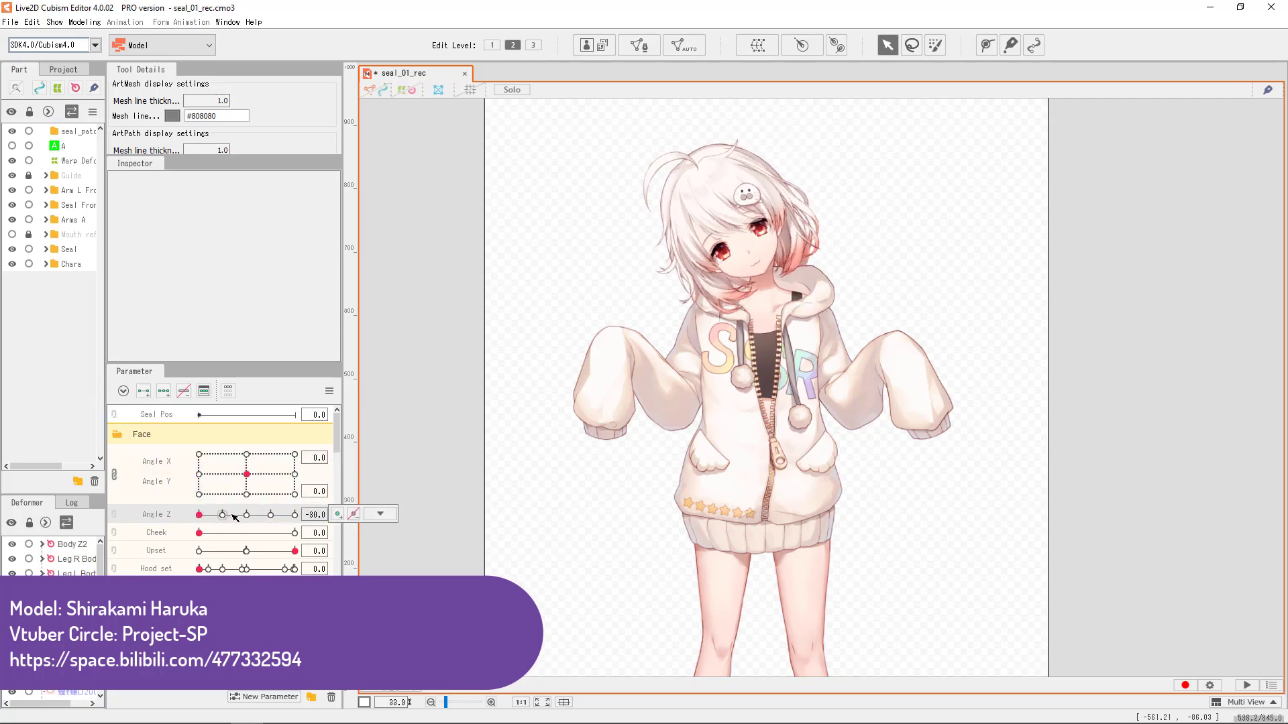
pyautogui.moveTo(194, 514); pyautogui.dragTo(249, 514)
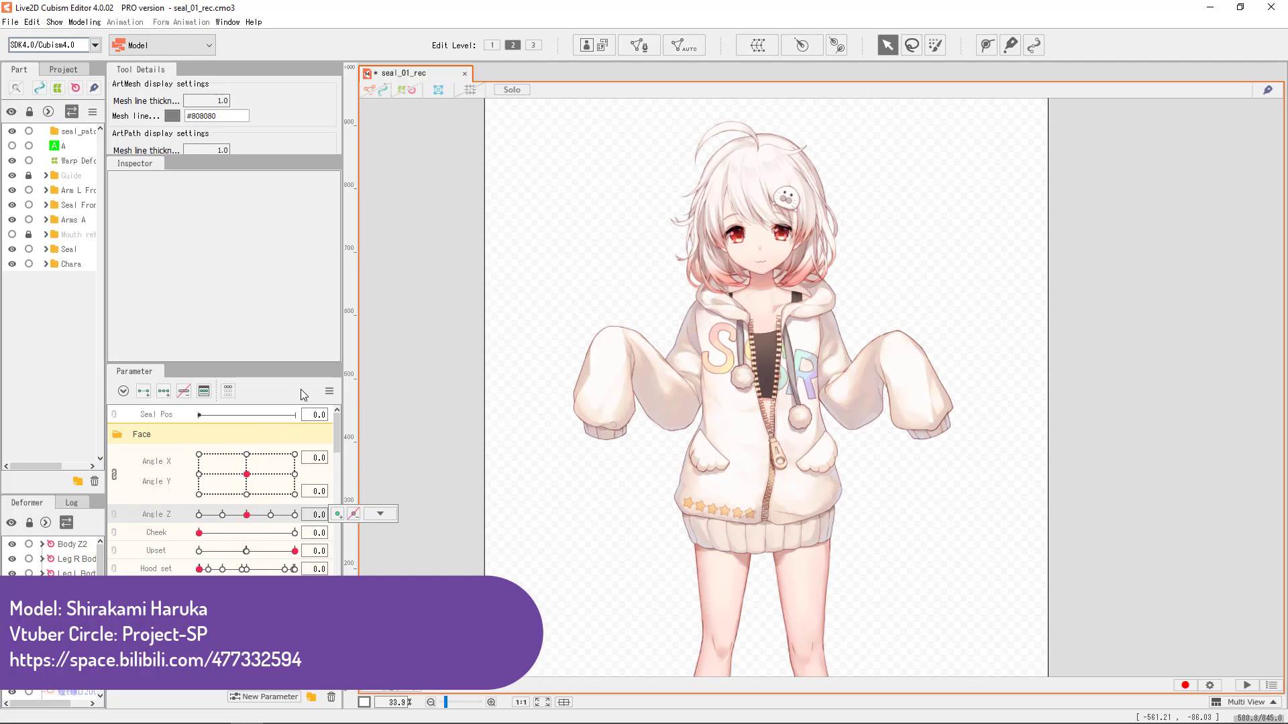
pyautogui.moveTo(243, 441)
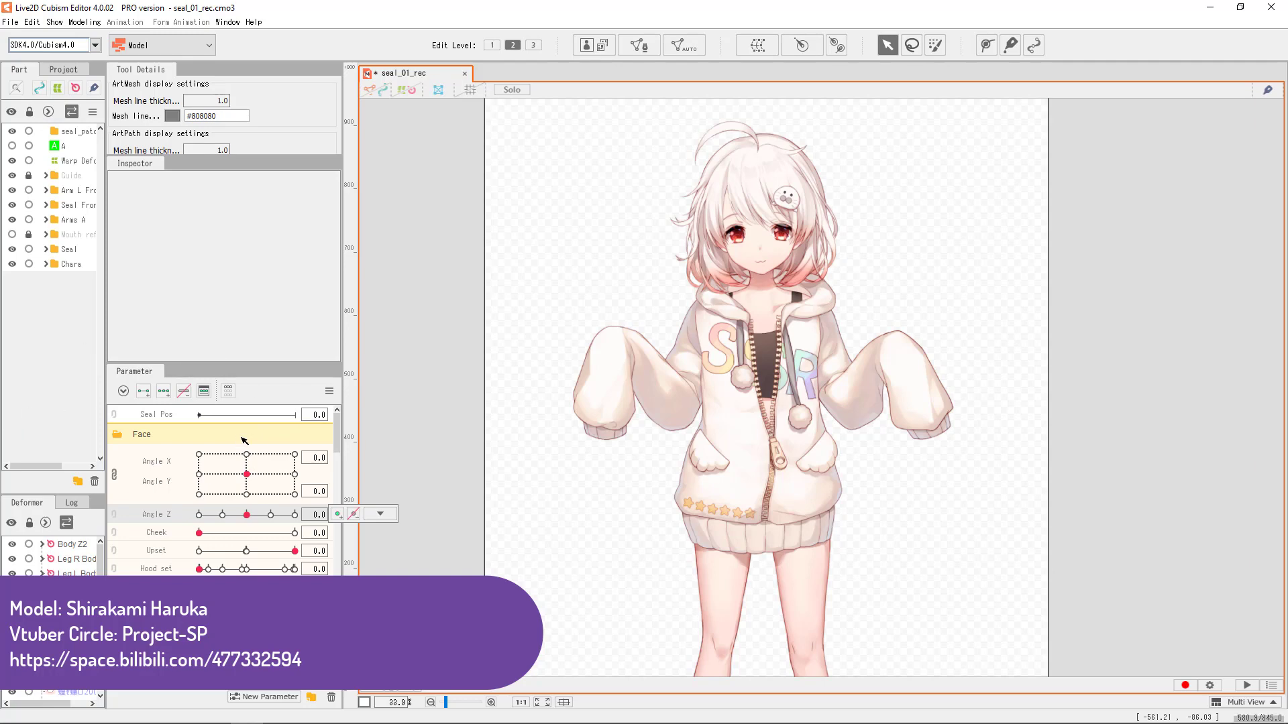
pyautogui.scroll(-3)
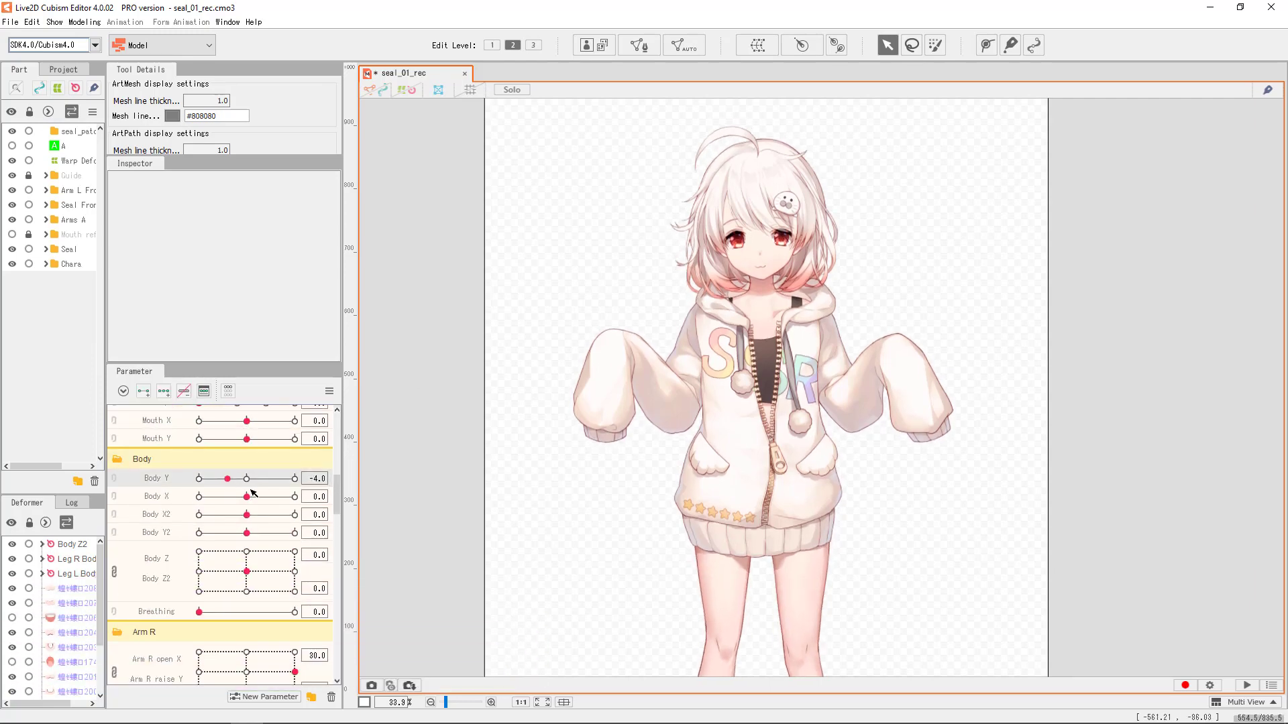
pyautogui.moveTo(247, 497); pyautogui.dragTo(253, 497)
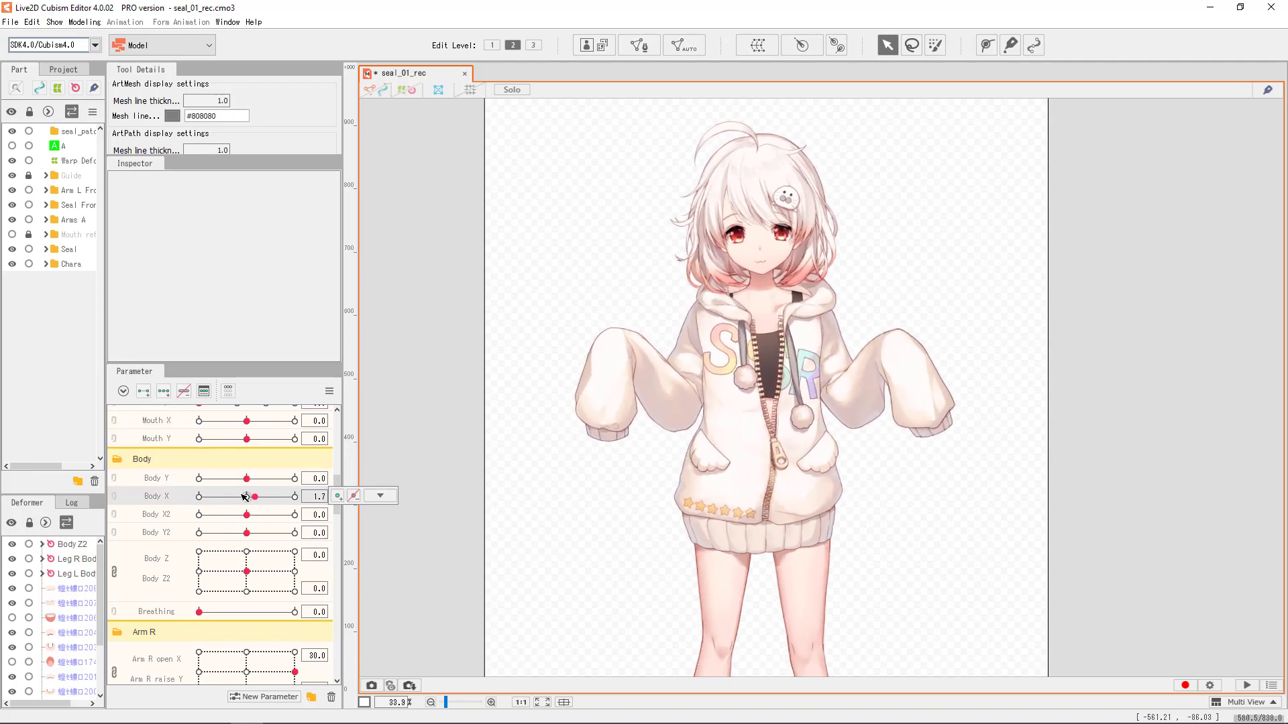
pyautogui.moveTo(247, 478); pyautogui.dragTo(284, 478)
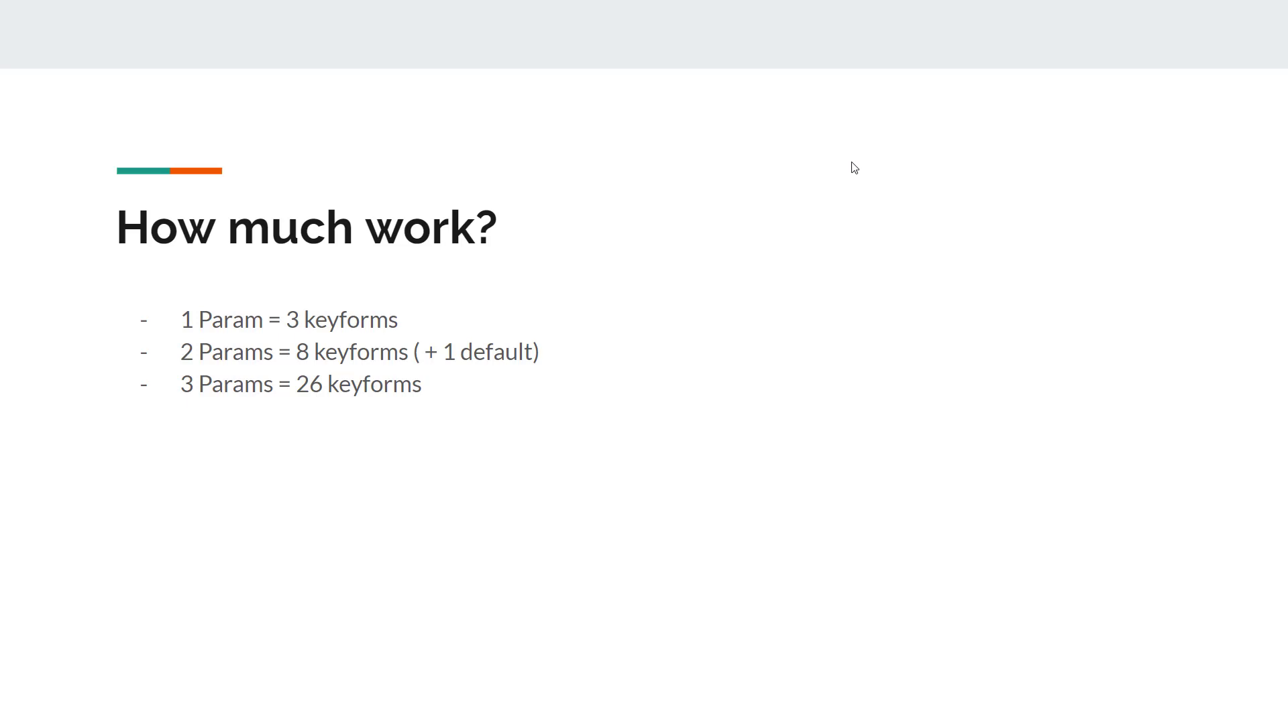
# Add the bullets: 1 head = 14 parts, and 14 parts x 26 keyforms = 364 keyforms.
pyautogui.write('1 head = 14 objects  (parts)')
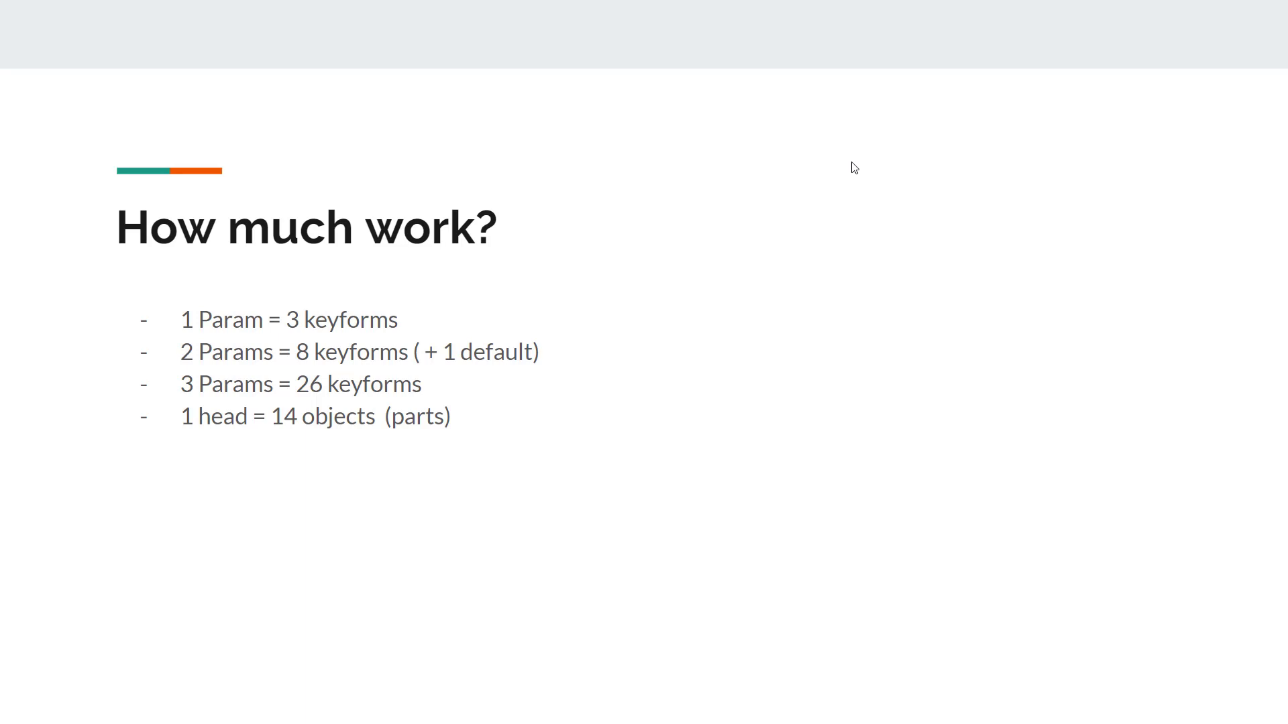
pyautogui.moveTo(526, 239)
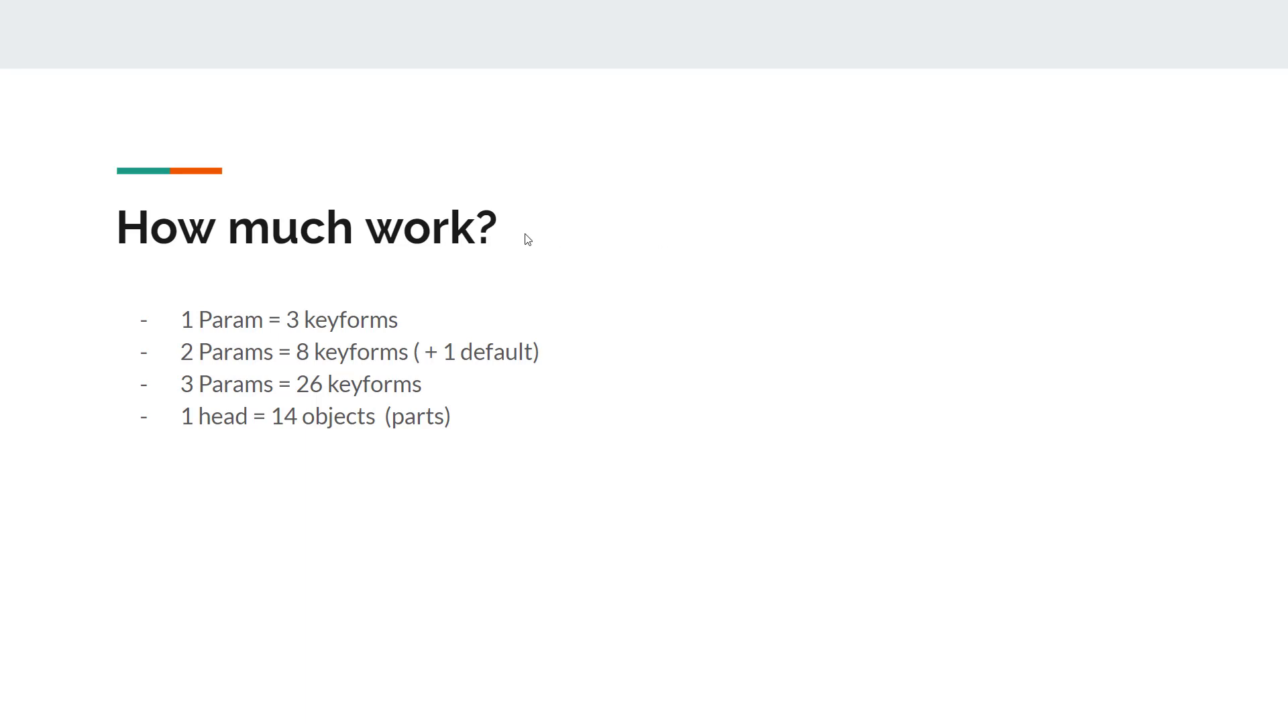
pyautogui.write('1 head x 3 Params =  14 parts x 26 keyforms = 364 keyforms')
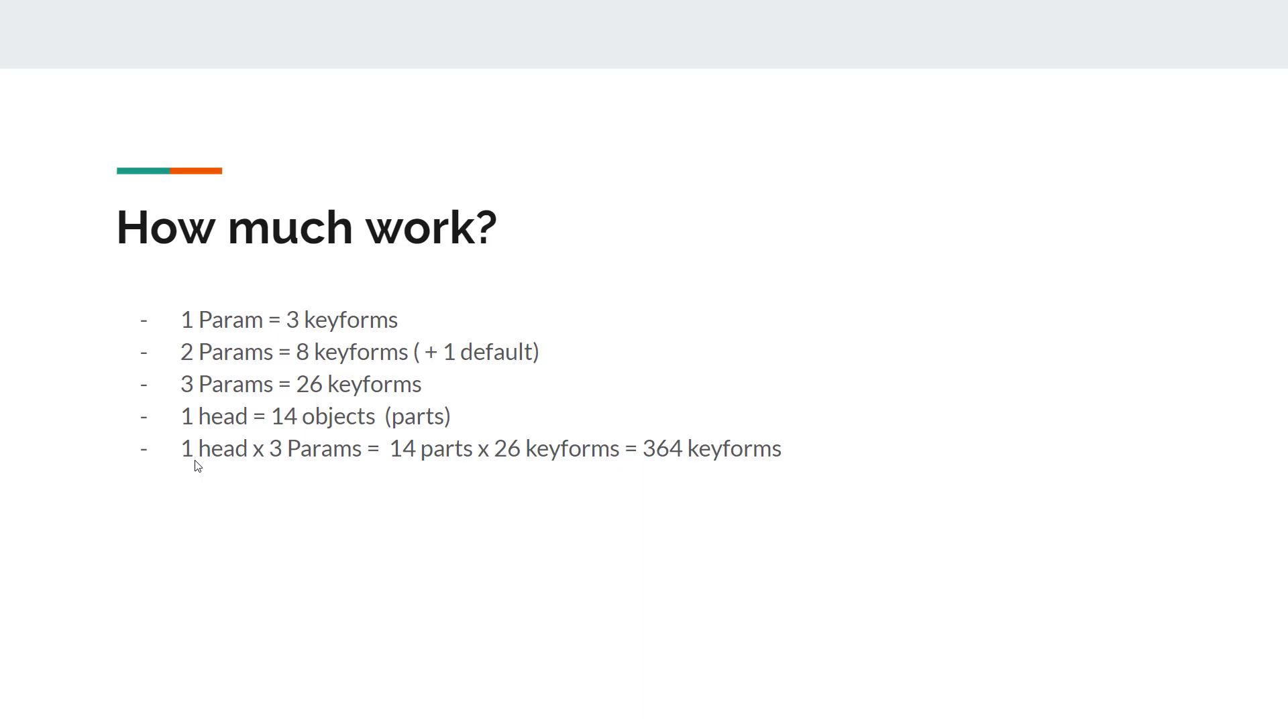
# Add 10 minutes per keyform = 60 hours, $12 per hour, total $720 budget, then advance to Scale up the problem.
pyautogui.write('10 minutes per keyform, total = 60 hours of work')
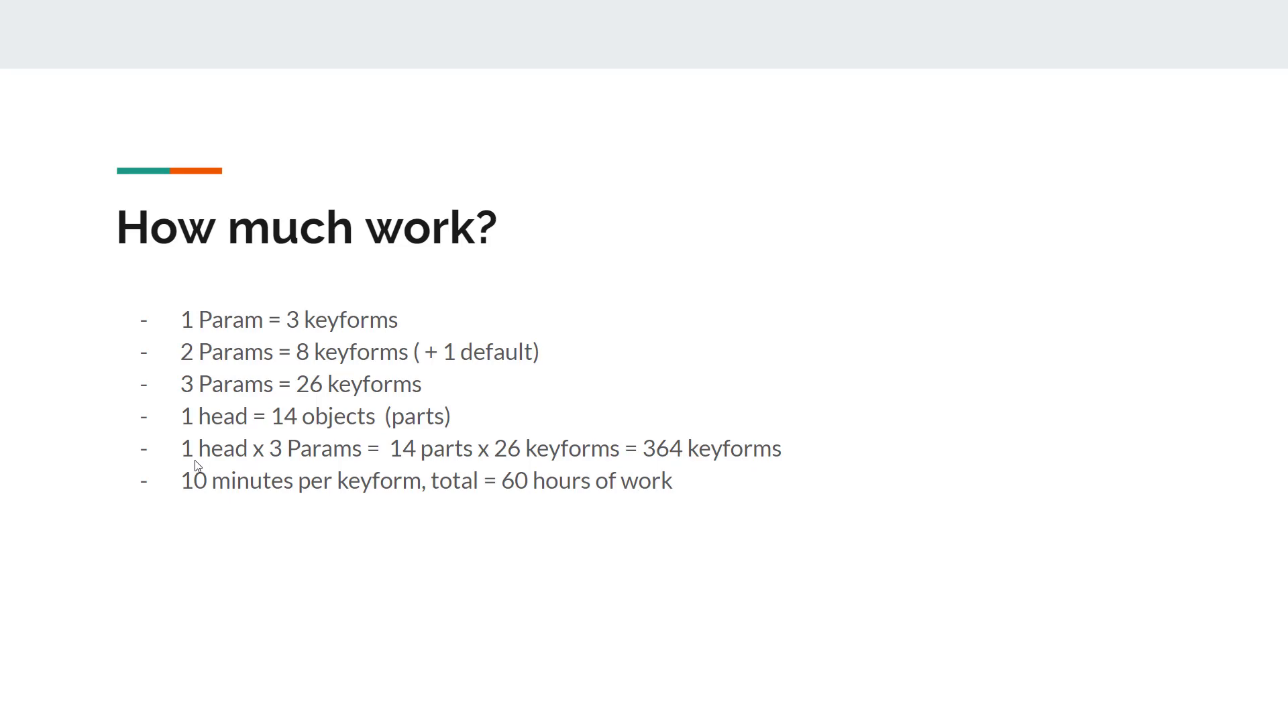
pyautogui.write('$12 per hour…')
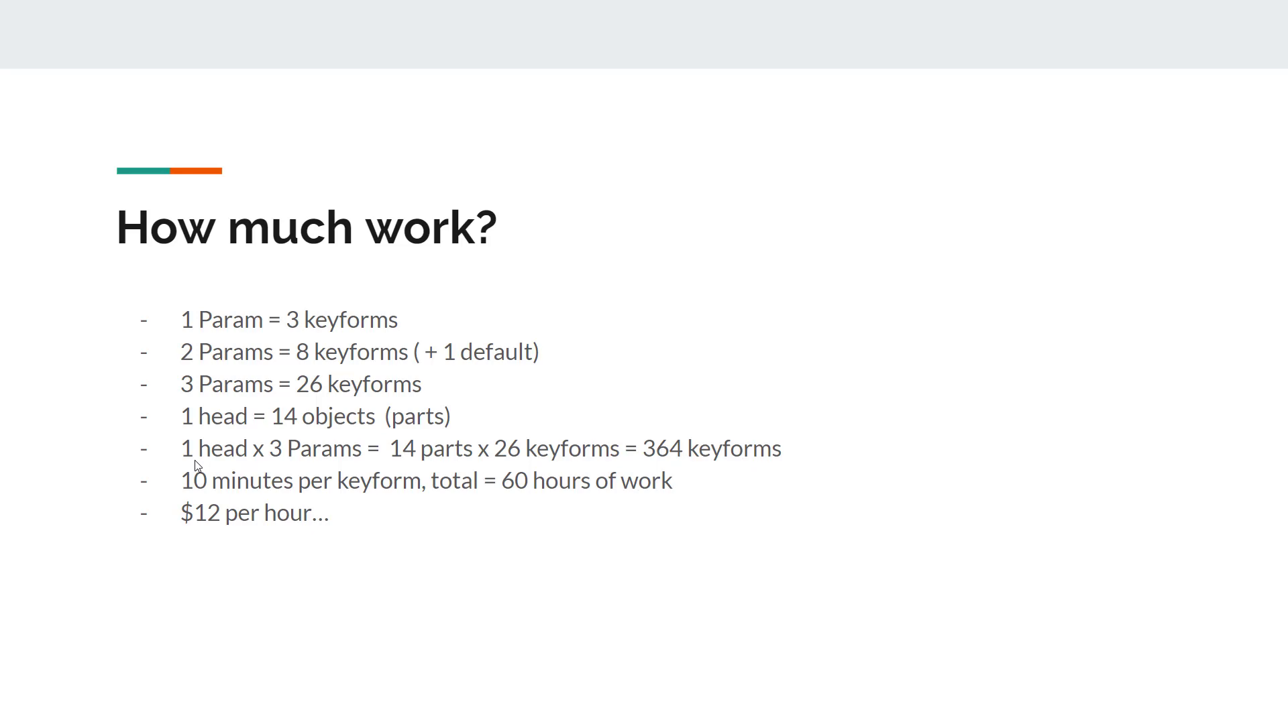
pyautogui.write('total = $720 budget')
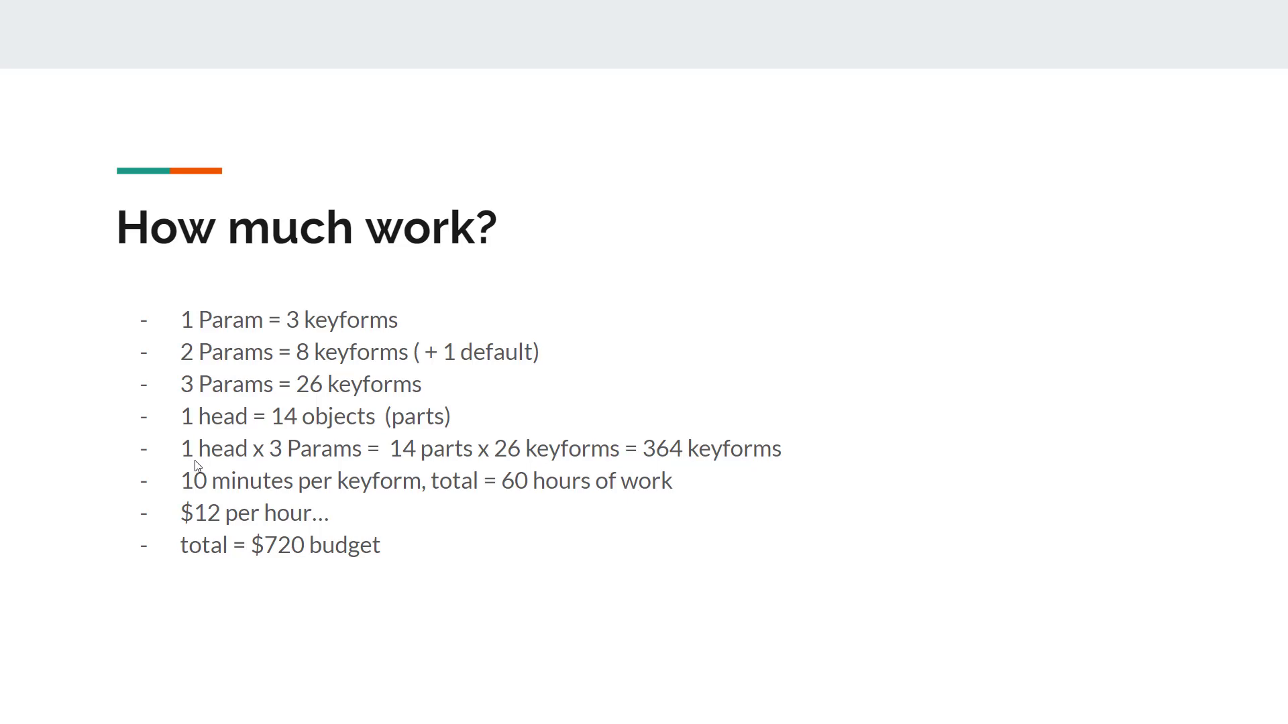
pyautogui.press('Right')
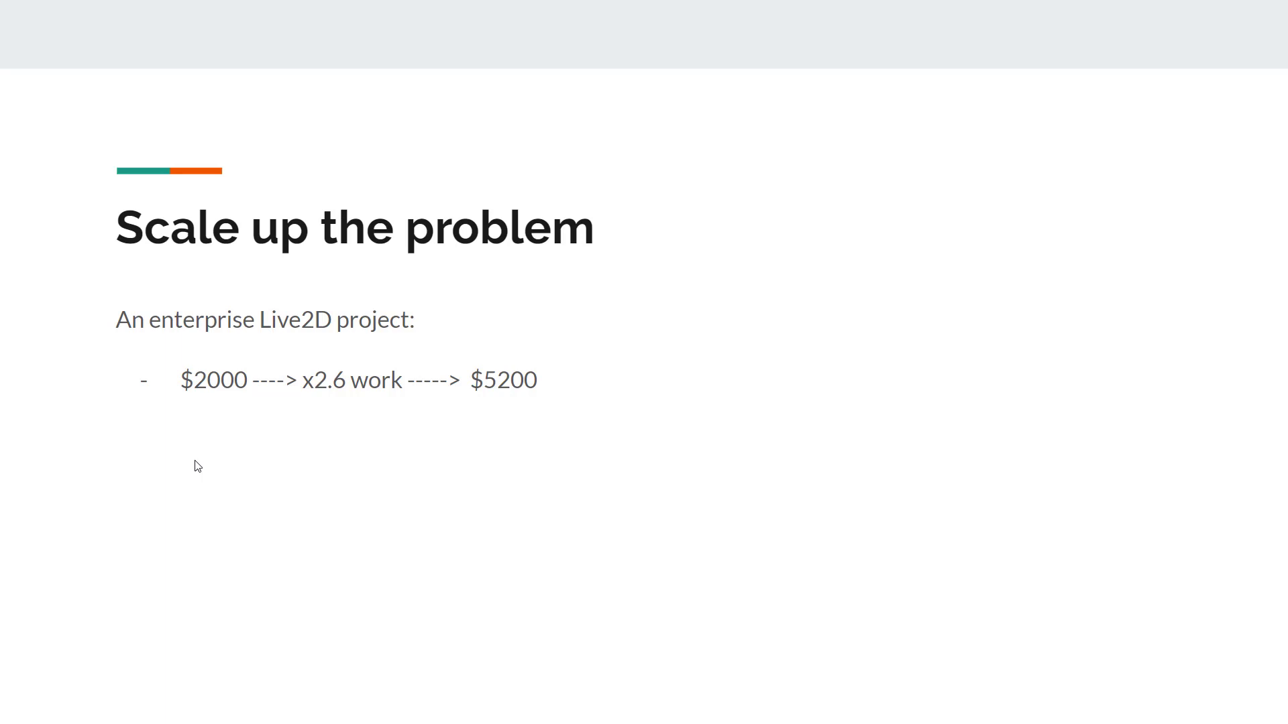
# Add '40 models per project' and '$128,000 difference', then reveal the Or another thought build-time point.
pyautogui.write('40 models per project')
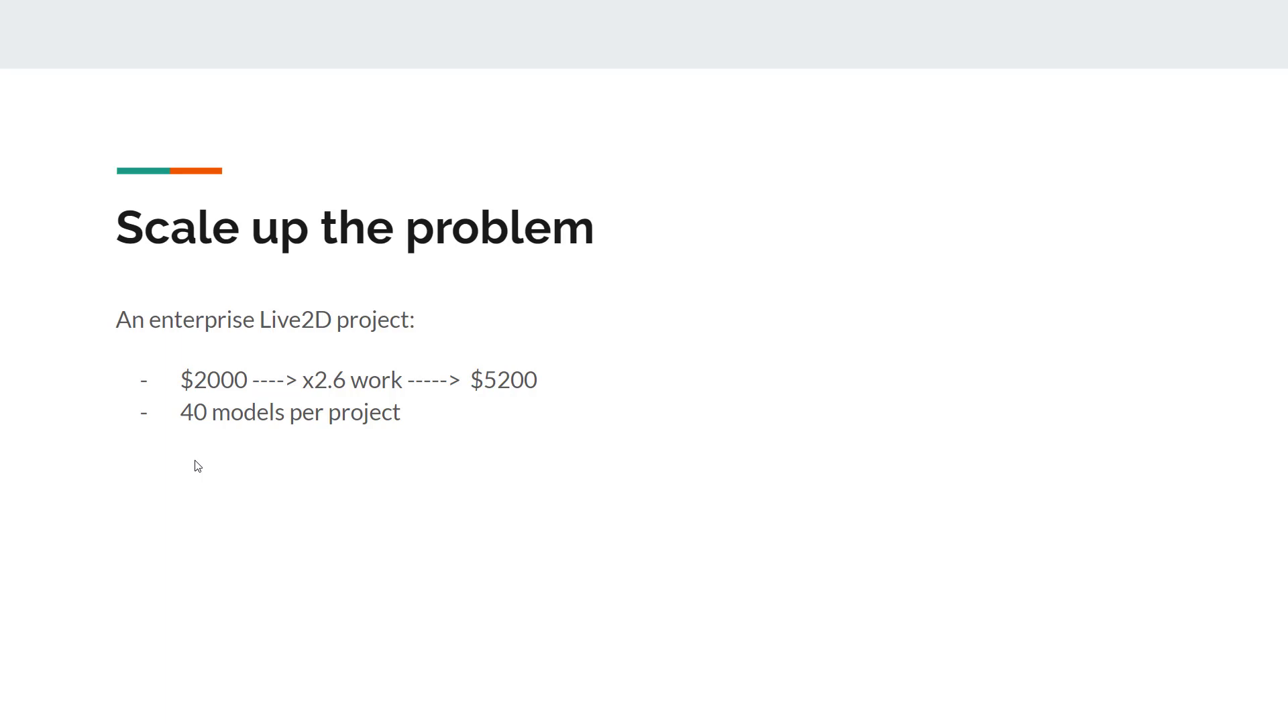
pyautogui.write('$128,000 difference')
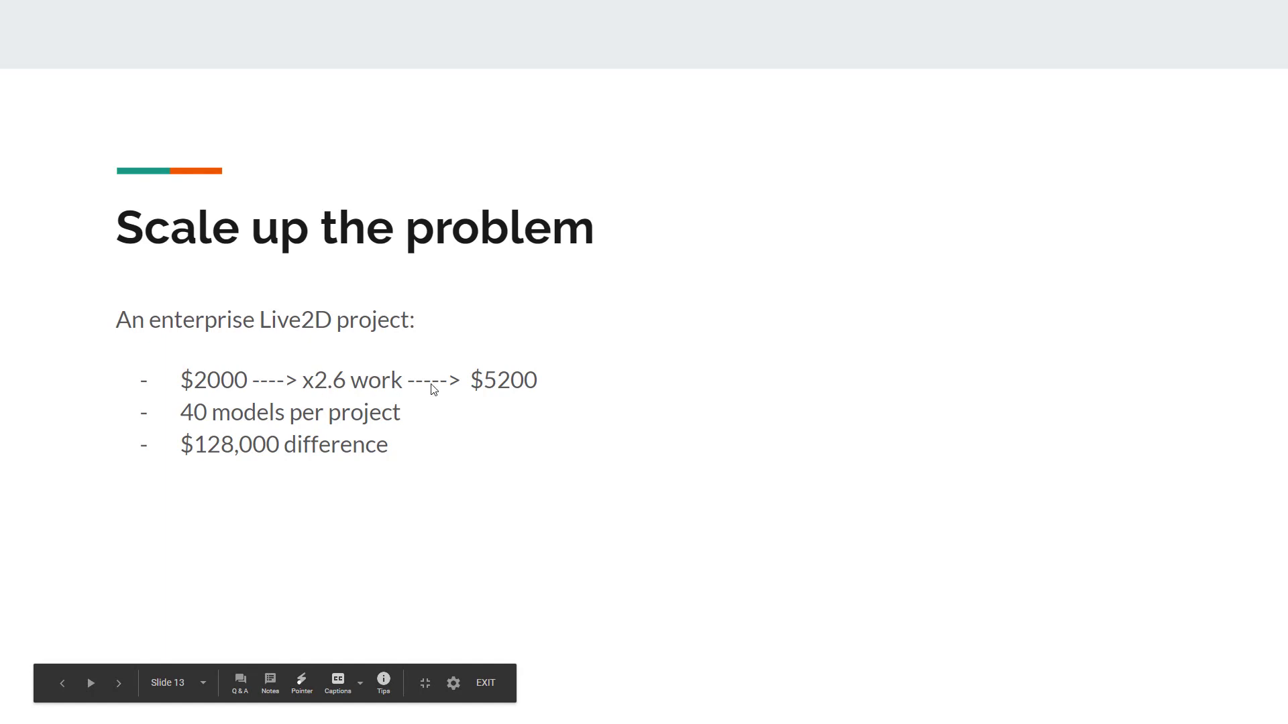
pyautogui.moveTo(174, 461)
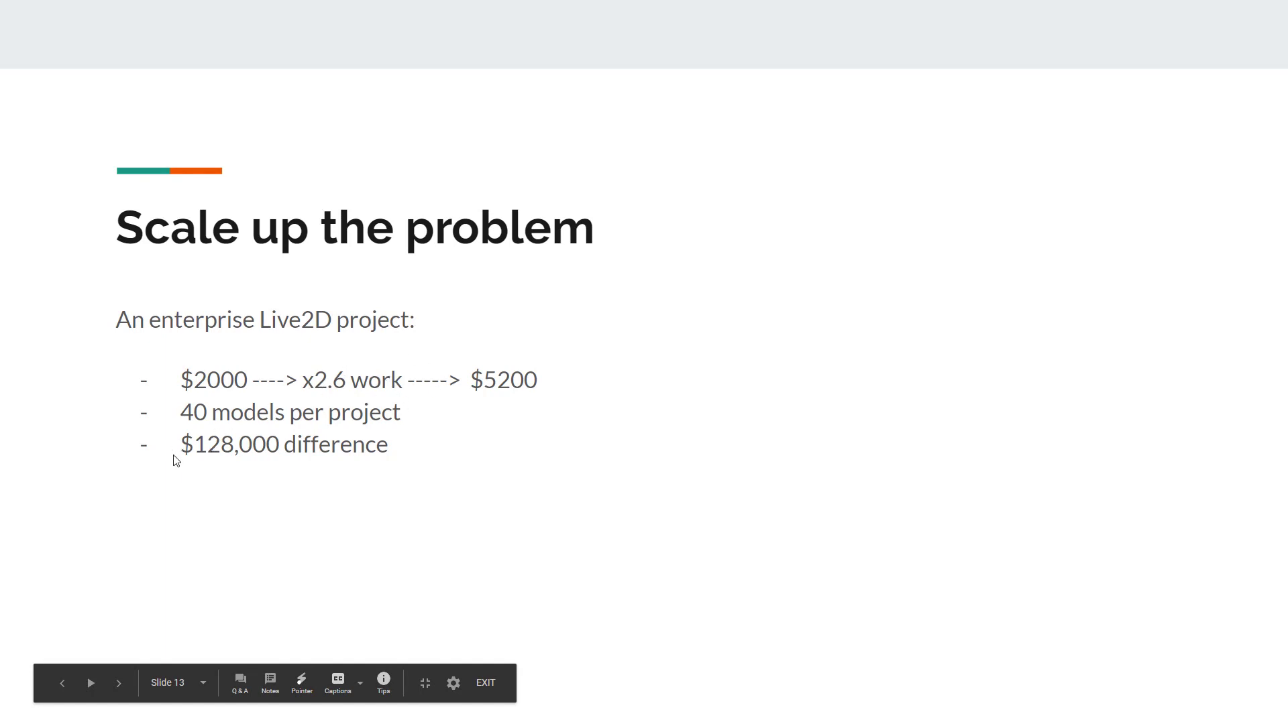
pyautogui.click(90, 683)
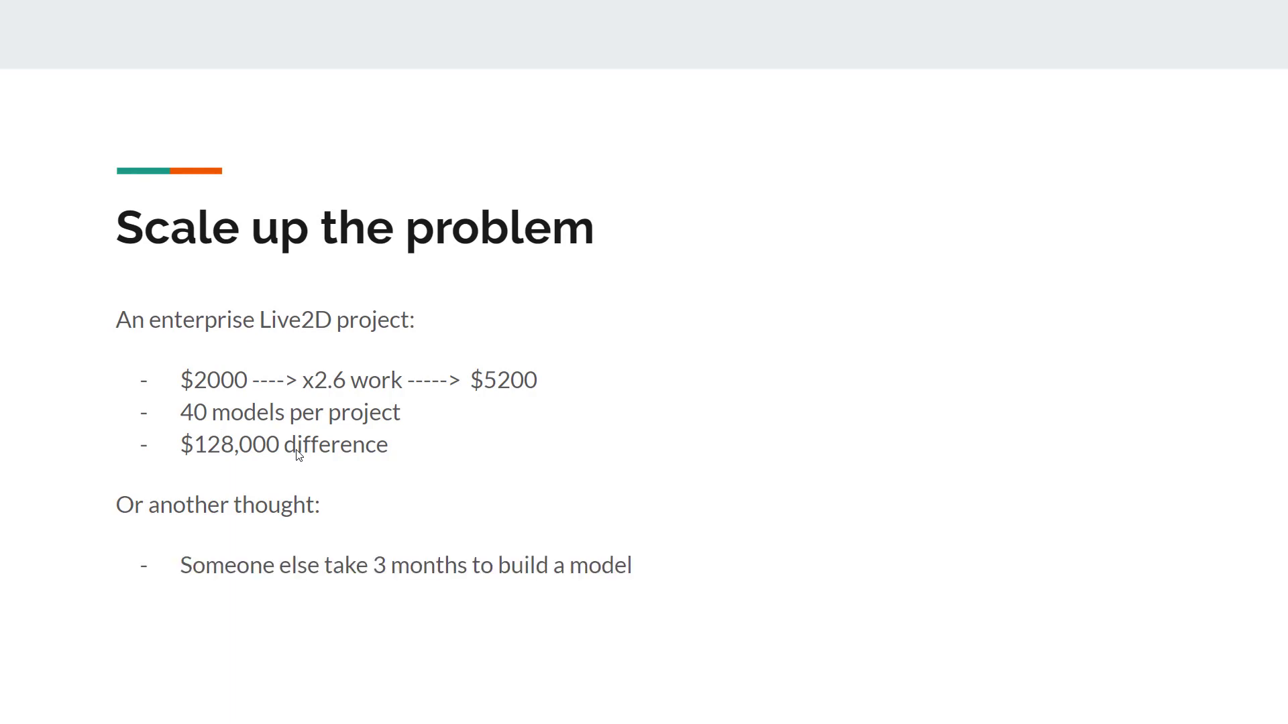
pyautogui.moveTo(339, 591)
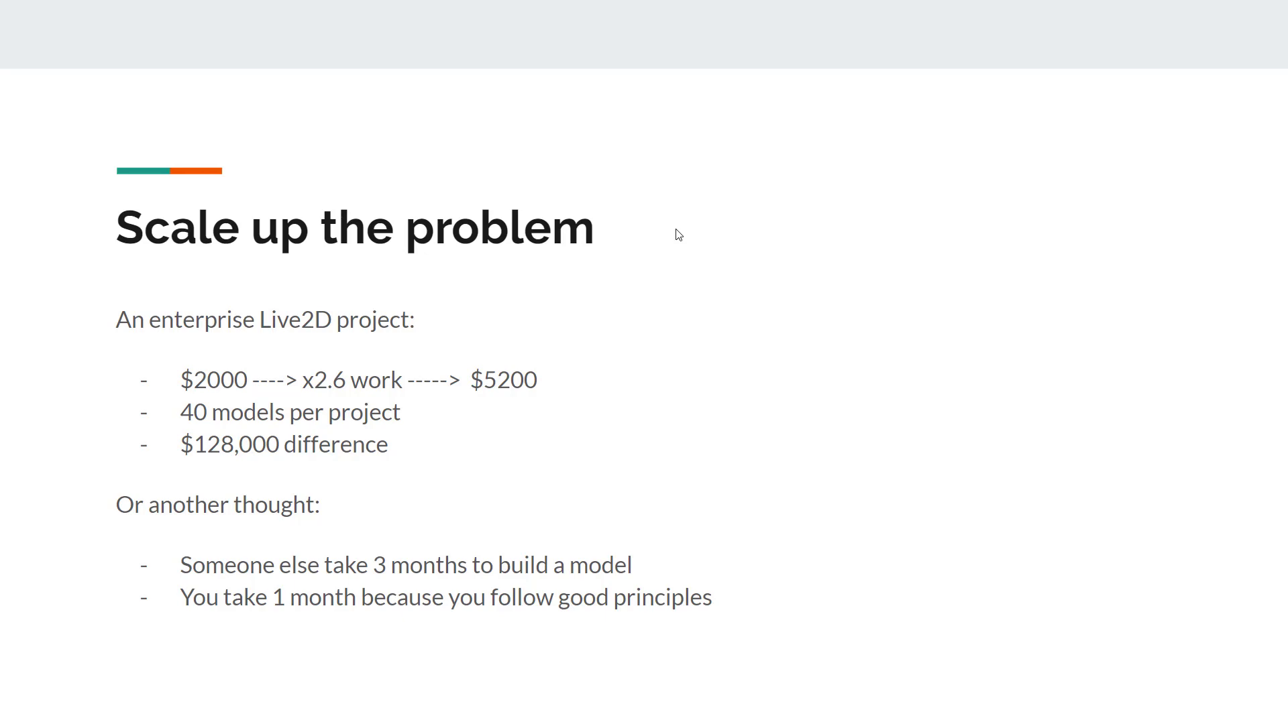
# Advance to the Keep in mind slide on model scalability versus budget.
pyautogui.press('Right')
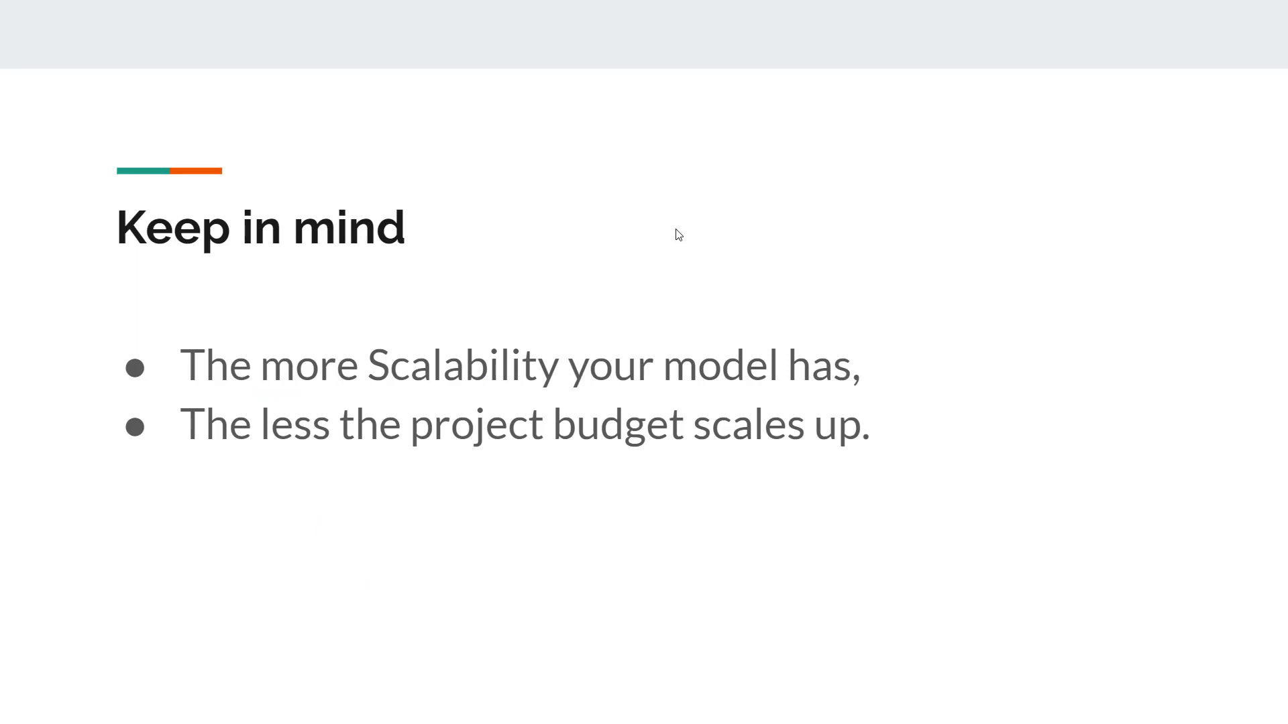